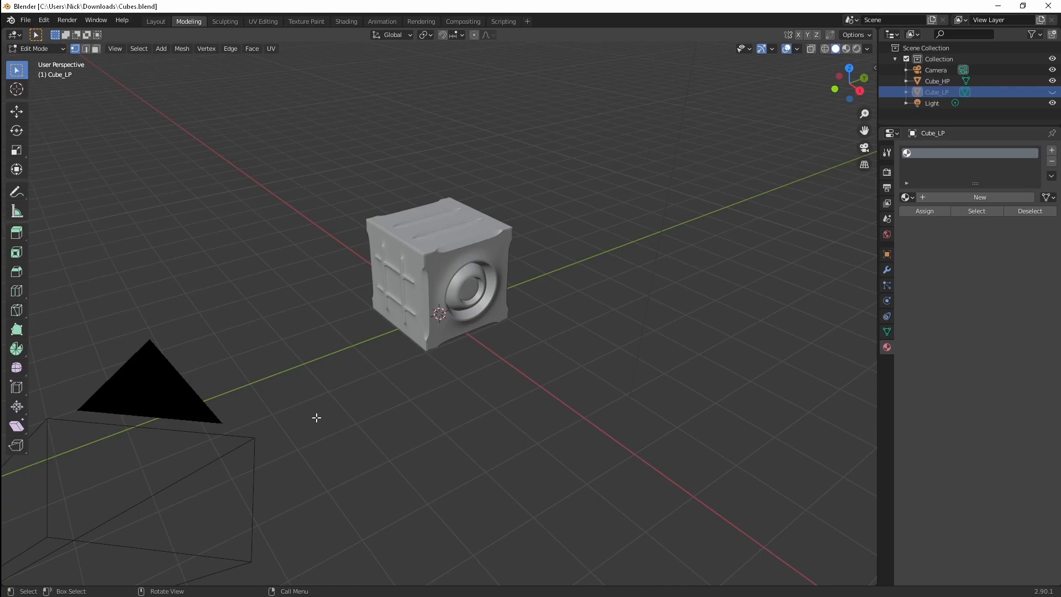
mouse_move(426, 334)
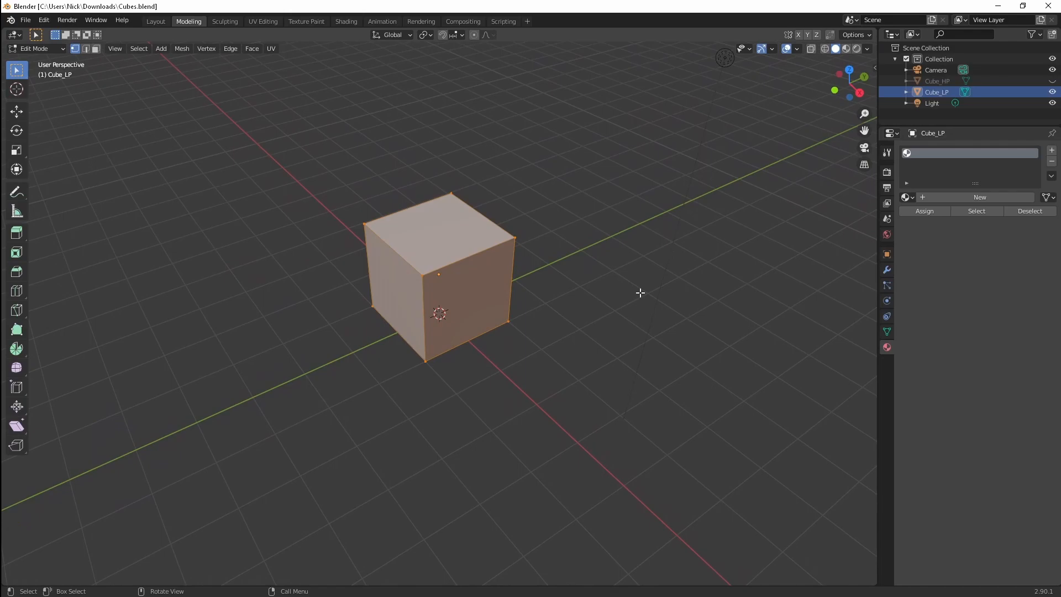
mouse_move(637, 292)
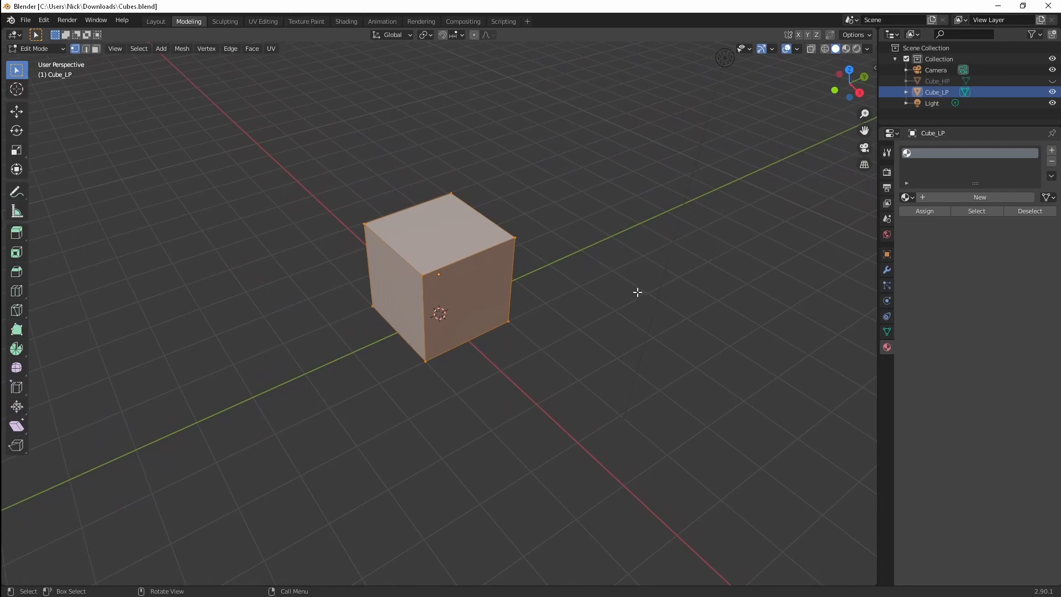
mouse_move(637, 287)
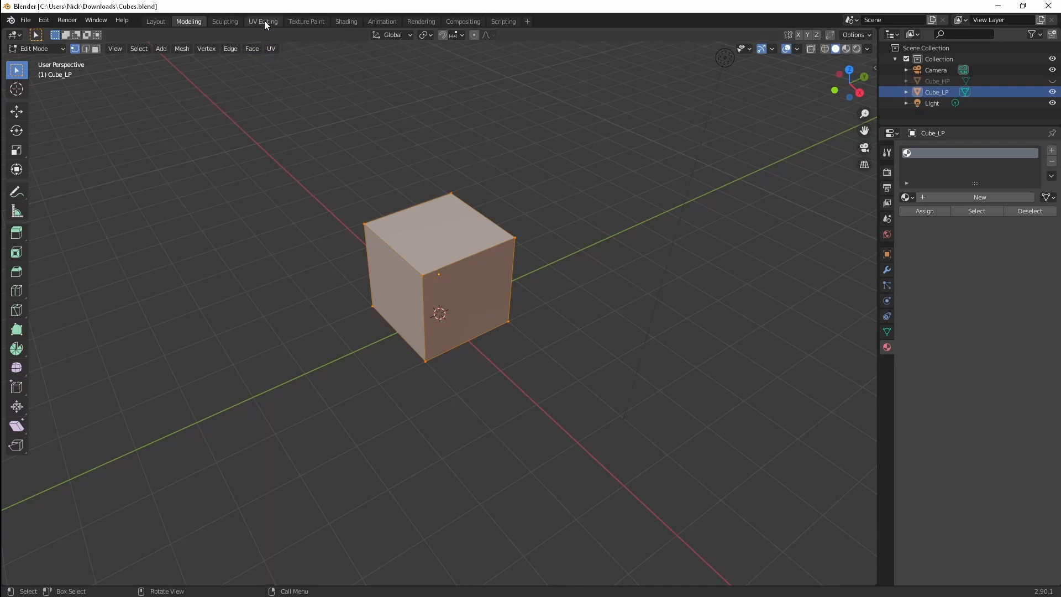
Step: Switch to the UV Editing workspace showing the cube's UV layout beside the 3D view
click(263, 21)
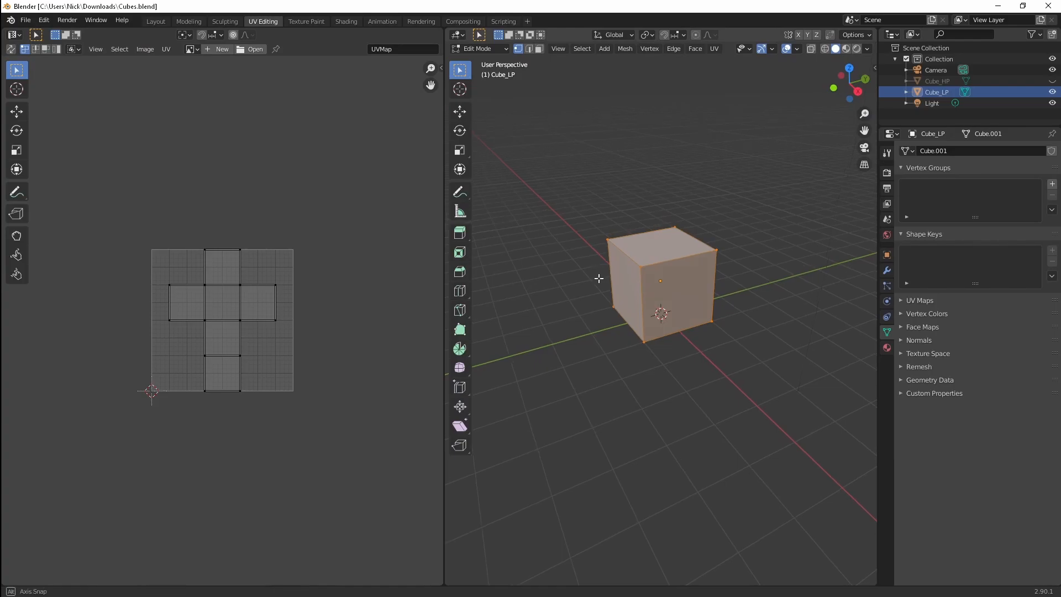
drag(609, 277, 609, 268)
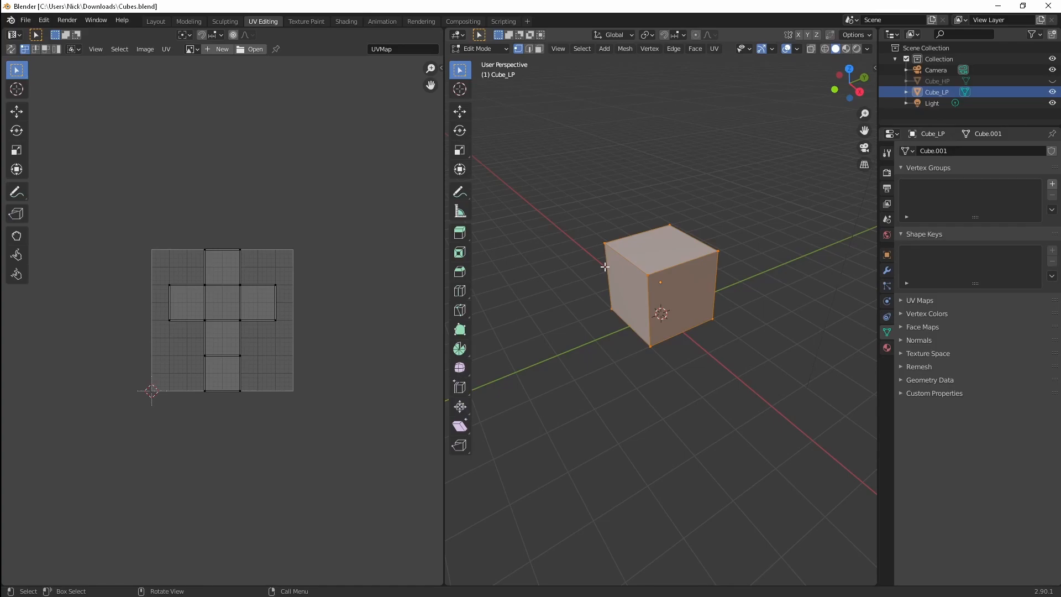
Step: Create a new material on the low-poly cube and rename it NormalMap
click(188, 21)
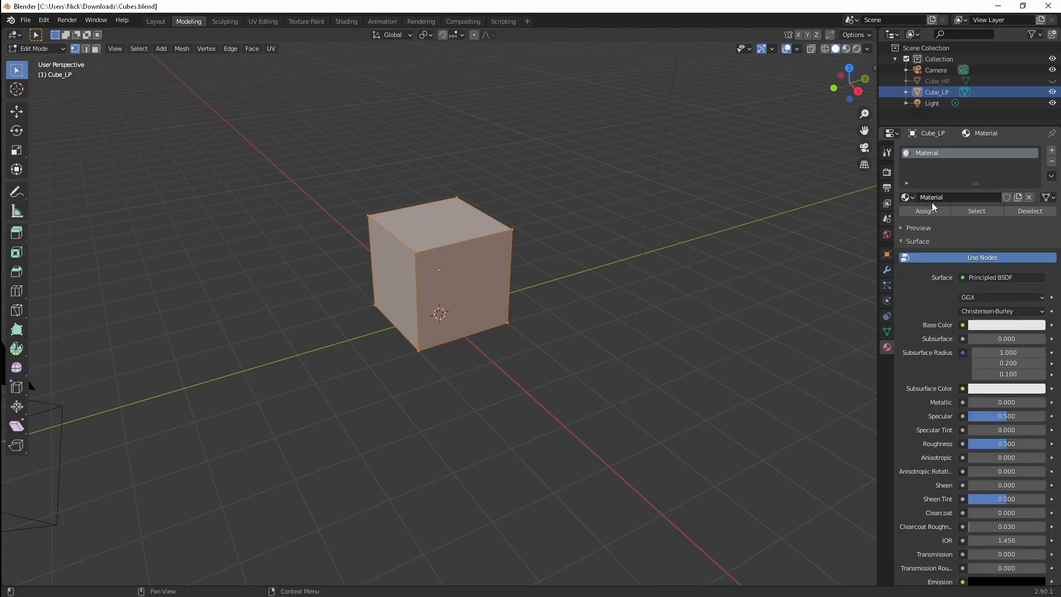
double_click(954, 197)
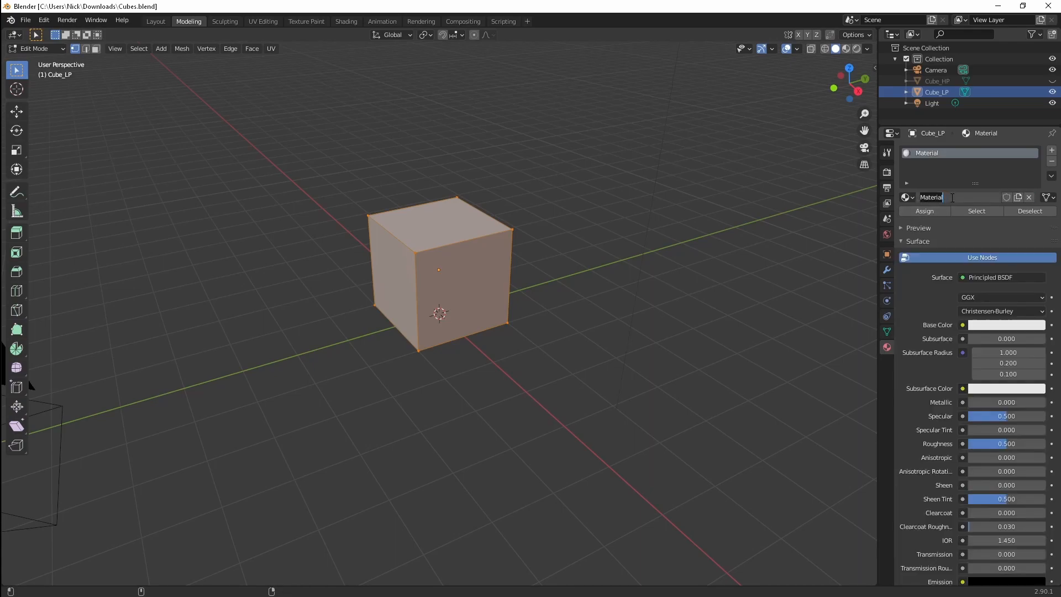
text(NormalMap)
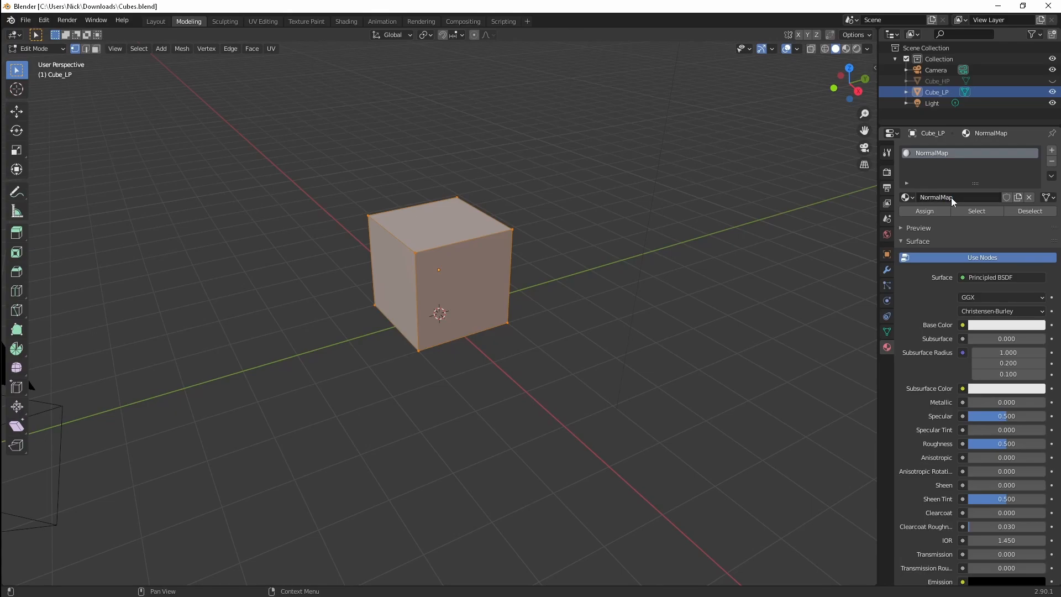
mouse_move(900, 217)
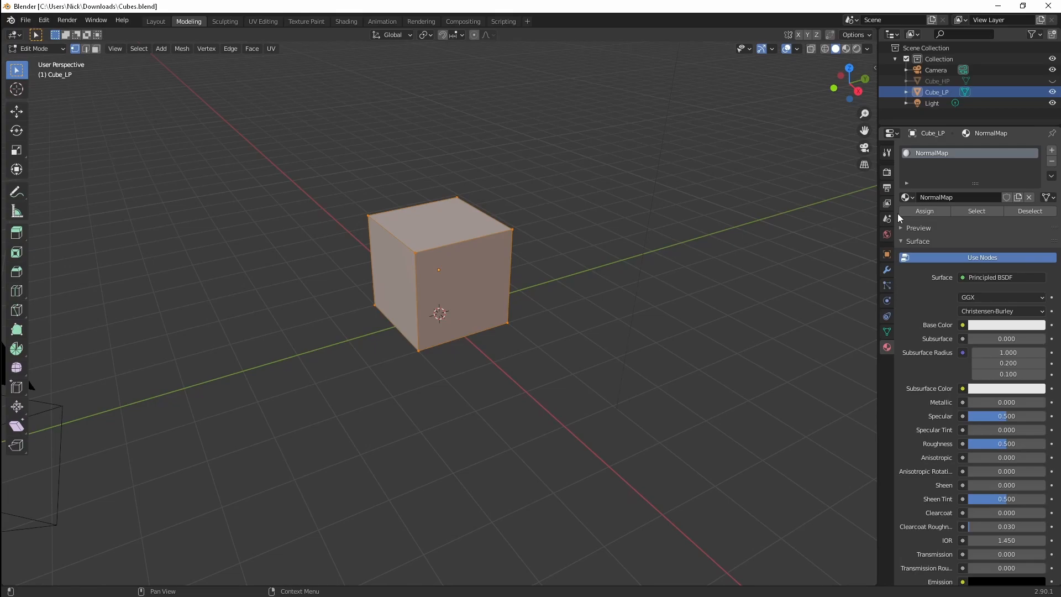
mouse_move(401, 130)
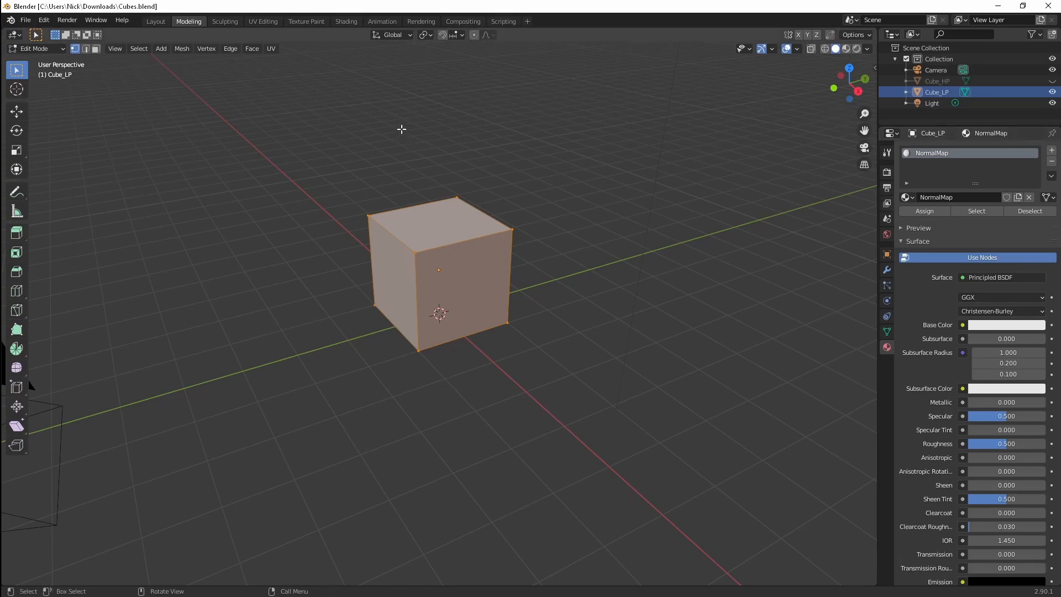
Step: In the Shading workspace, add an Image Texture node to the NormalMap material
click(346, 21)
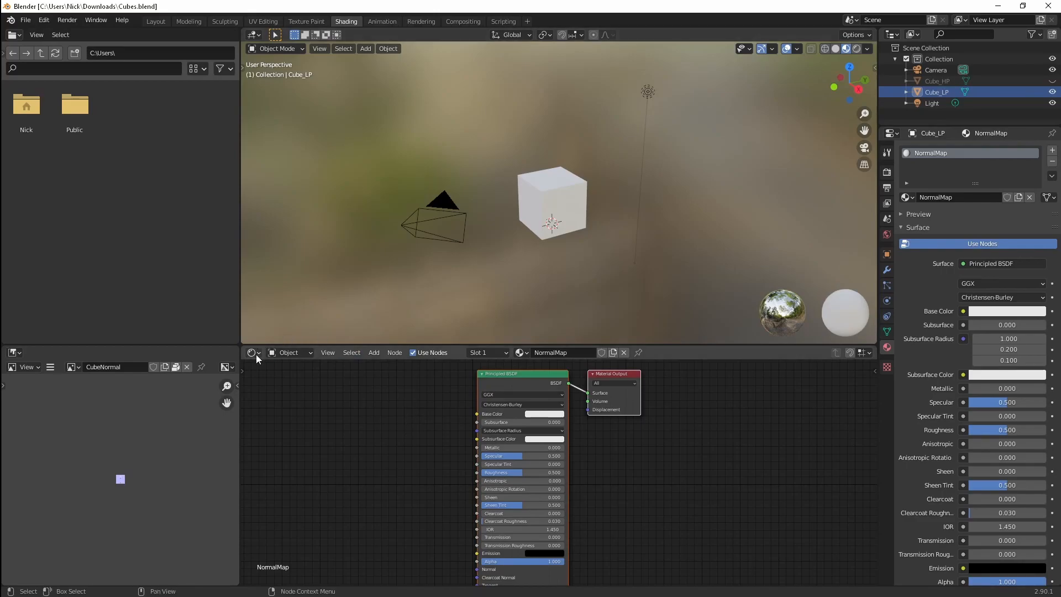
mouse_move(254, 351)
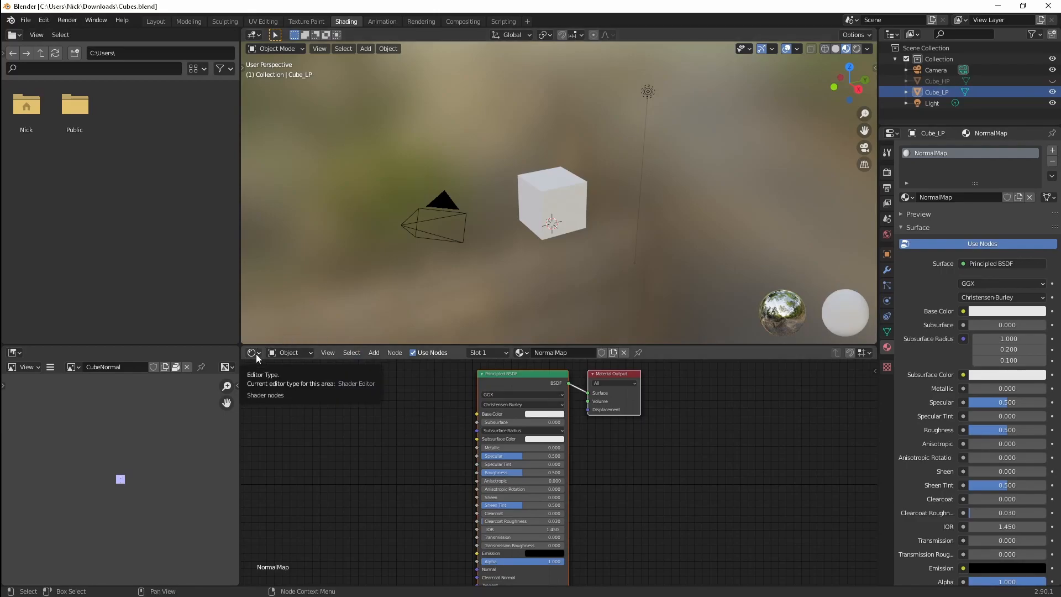
mouse_move(345, 464)
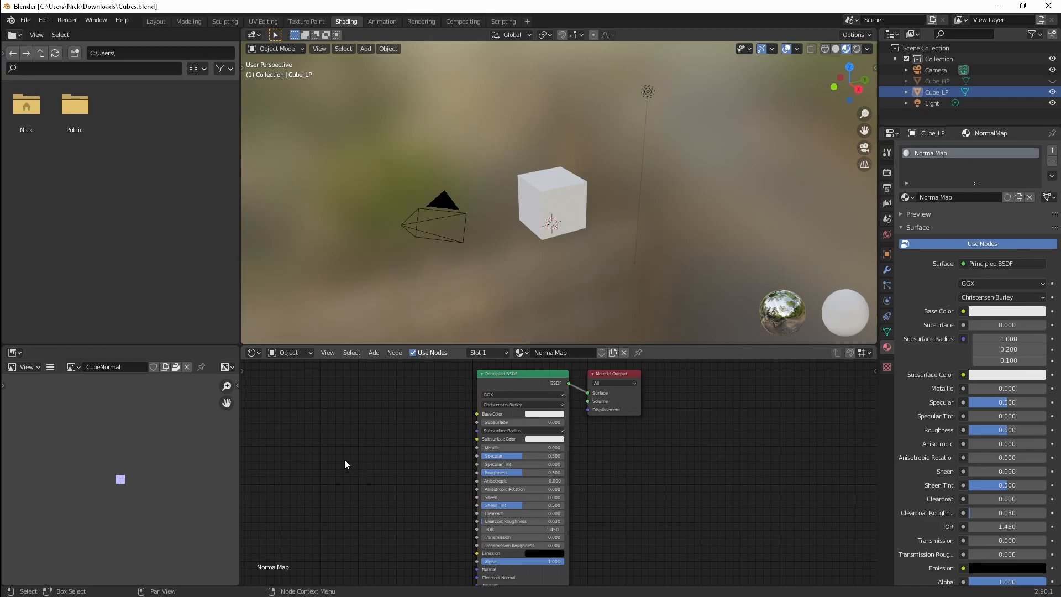
mouse_move(350, 471)
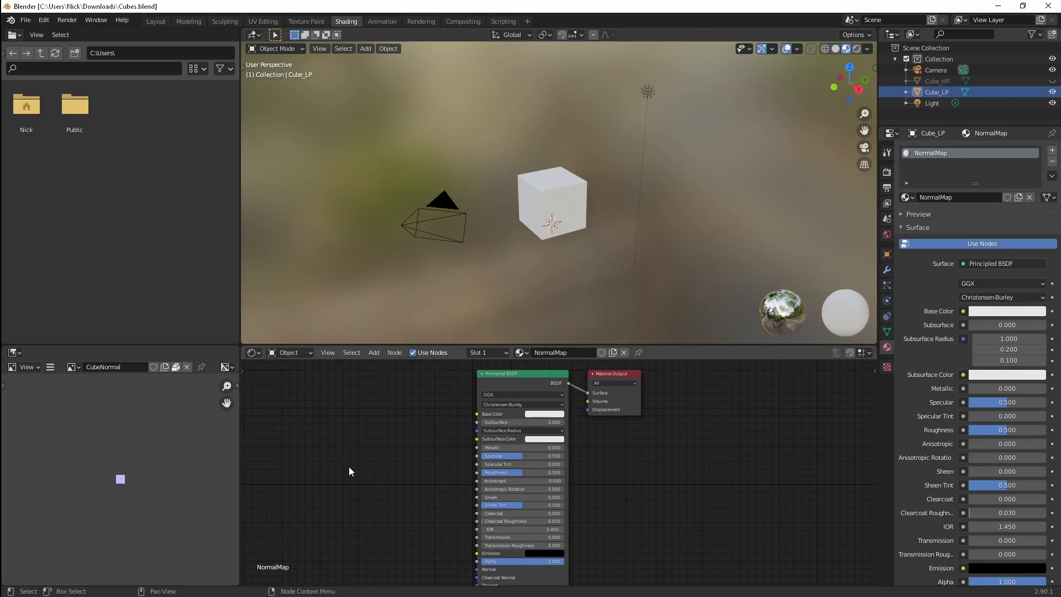
click(374, 352)
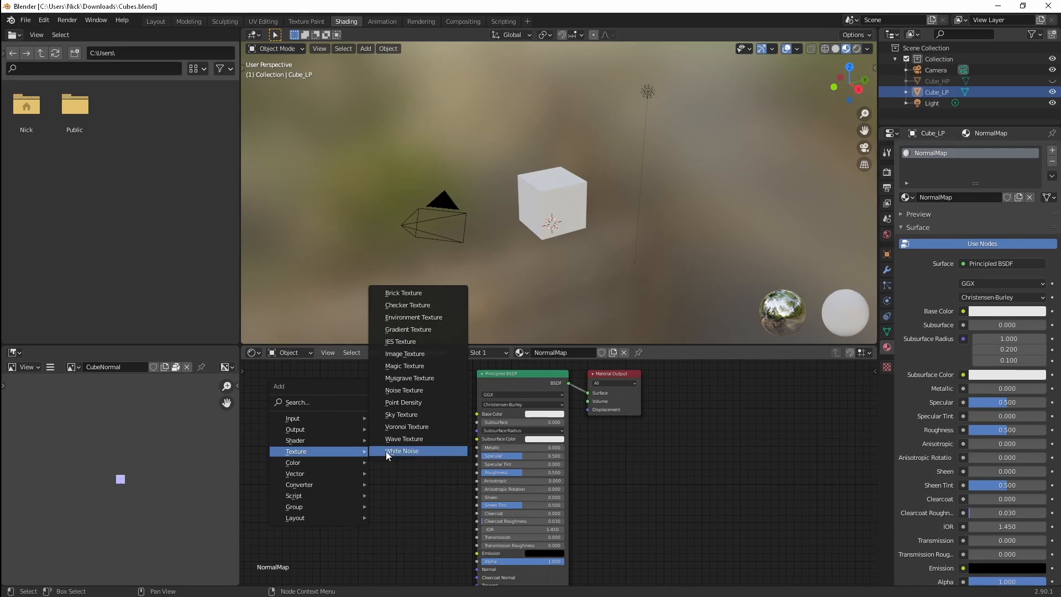
click(405, 354)
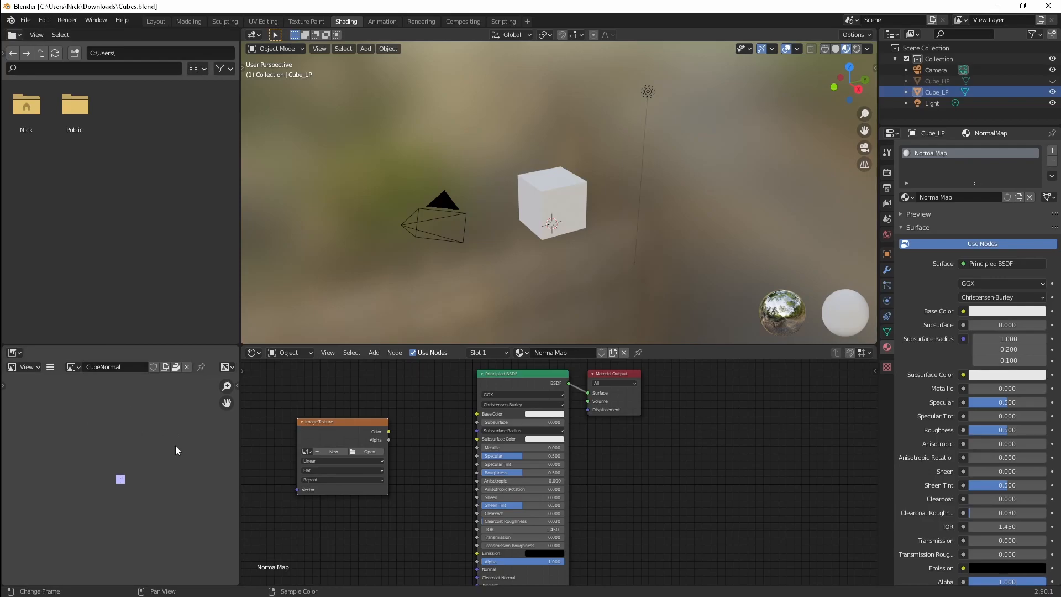
Step: Place the texture node and start a new image named CubeNormalMap
click(70, 367)
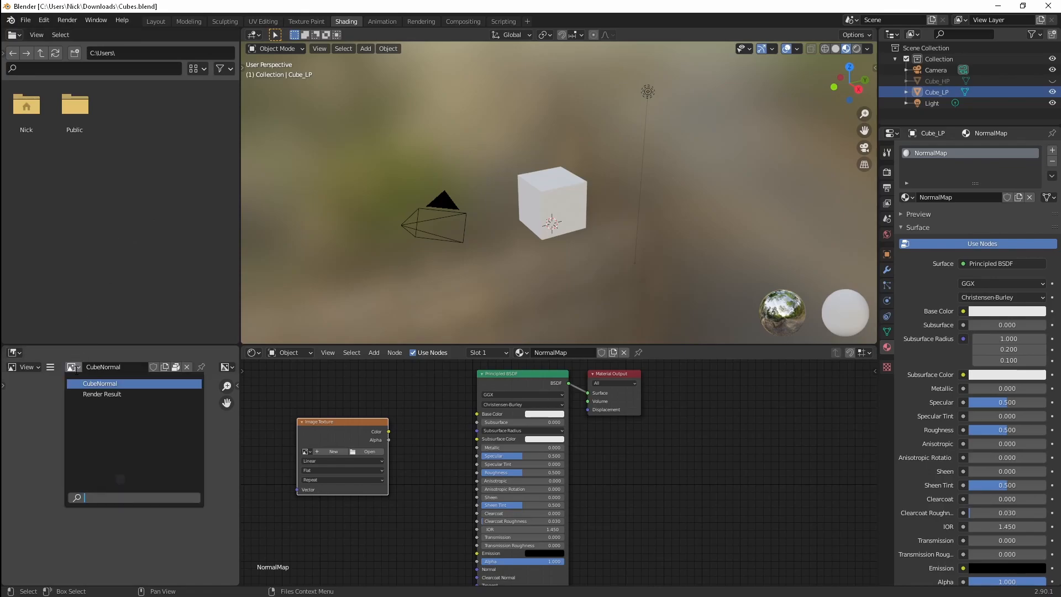
click(28, 367)
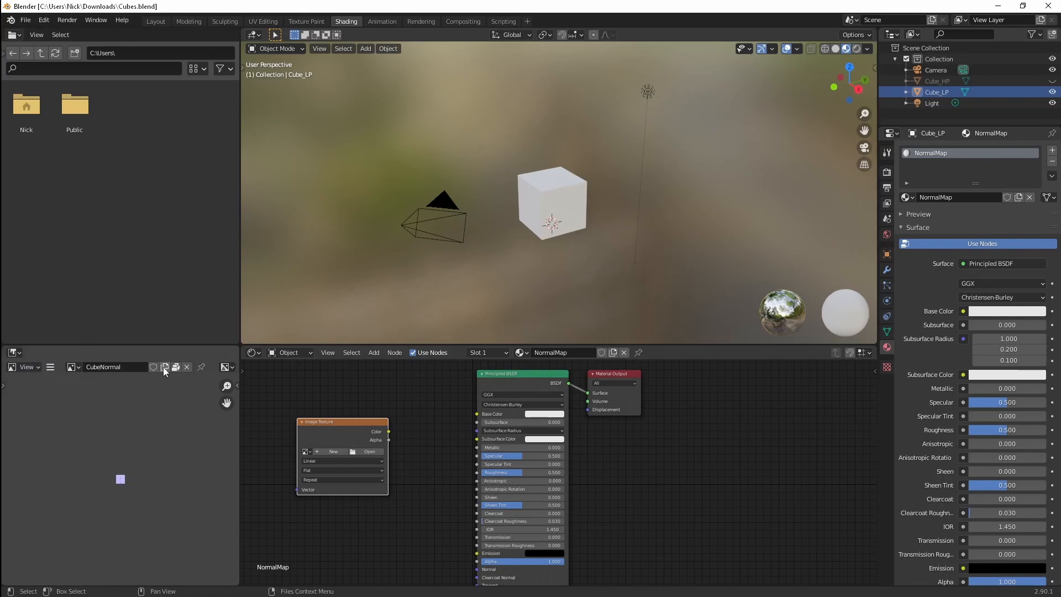
click(164, 366)
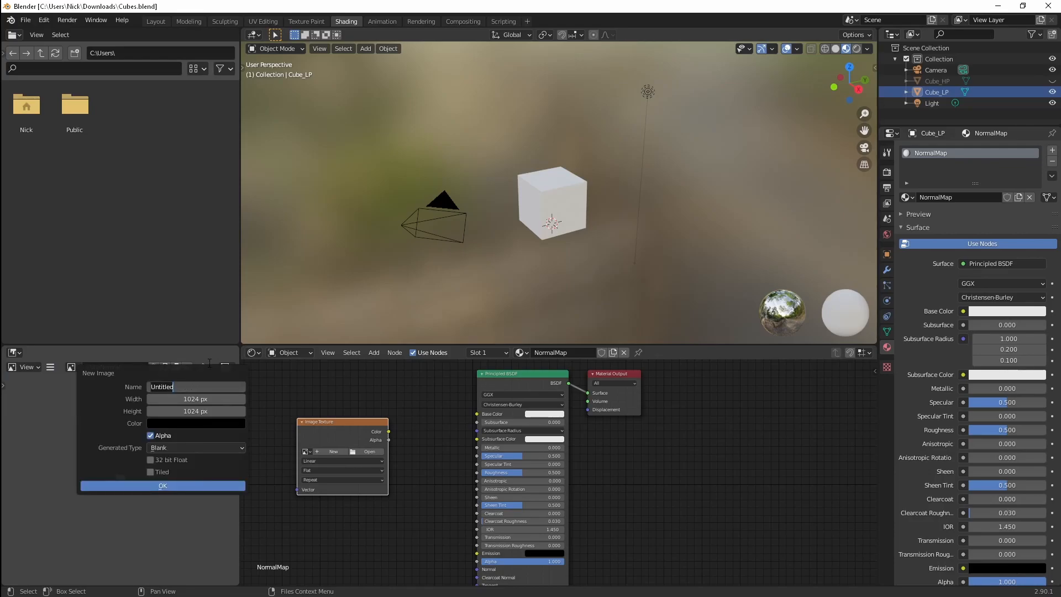
text(CubeNorm)
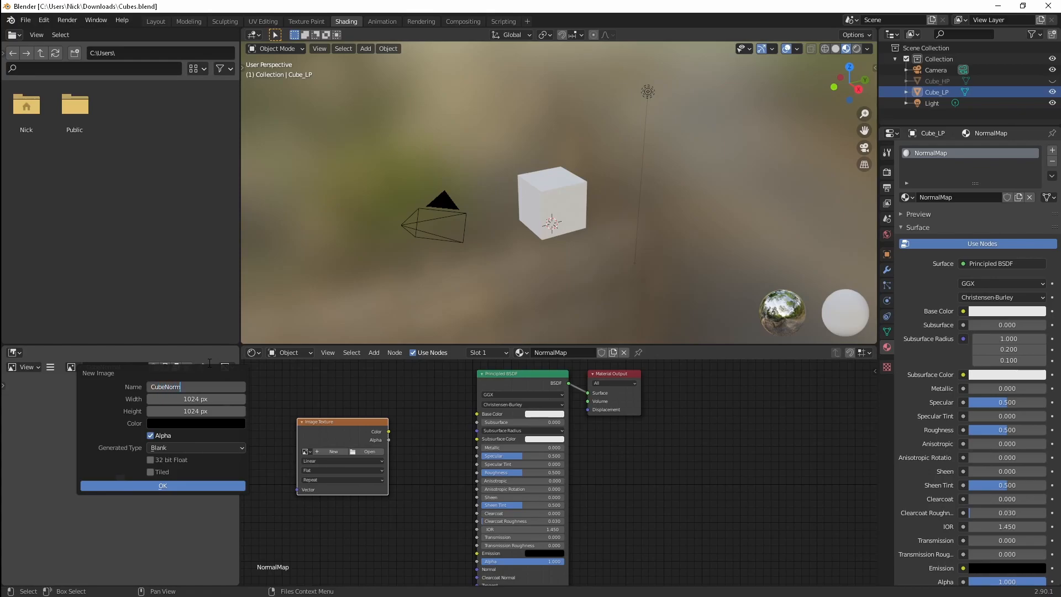
text(alMap)
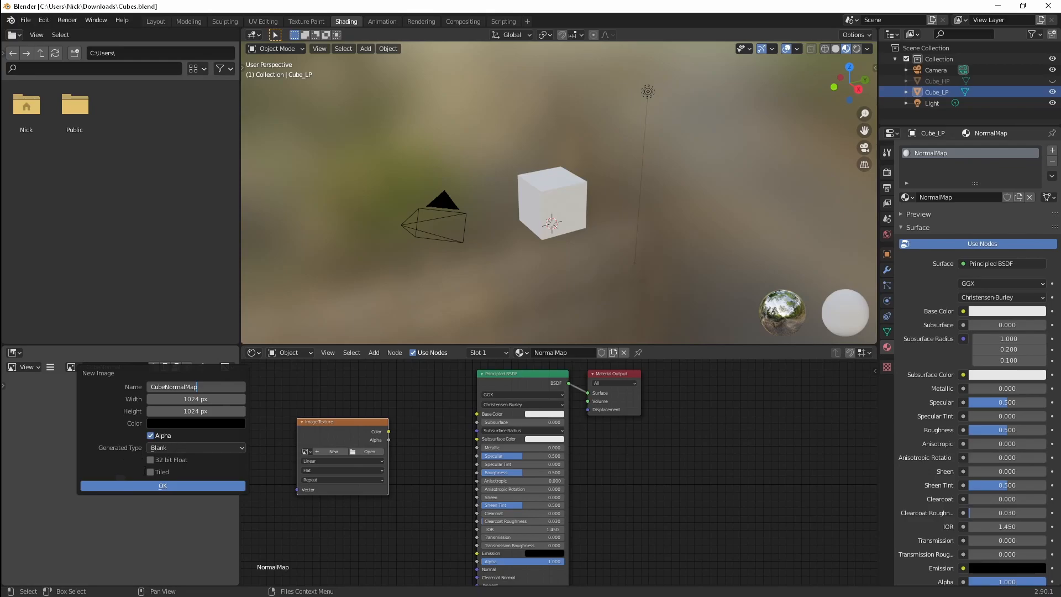
Step: Confirm the new blank 1024×1024 CubeNormalMap image
click(195, 448)
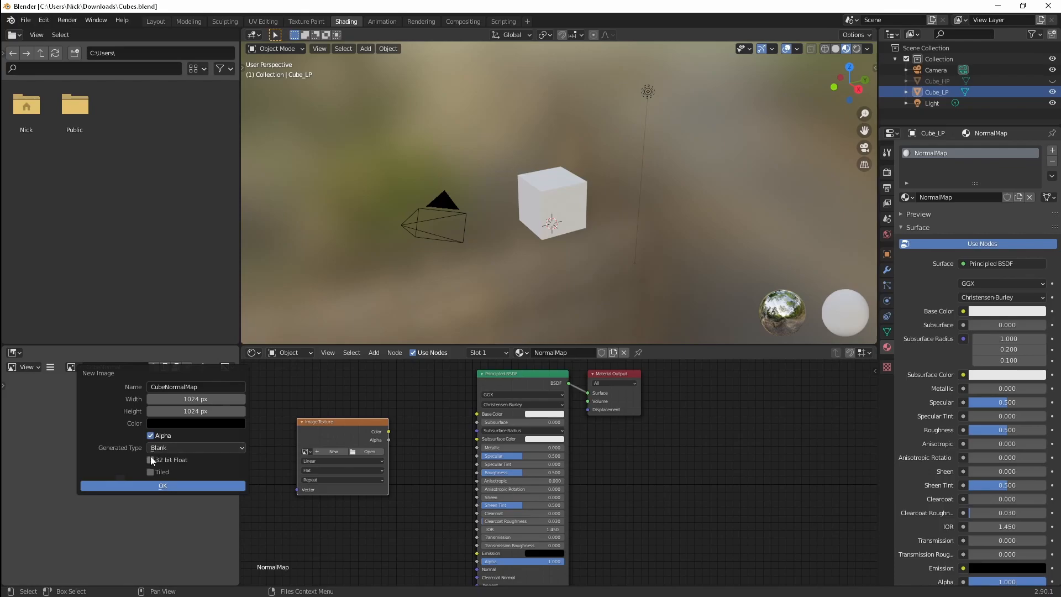
click(150, 460)
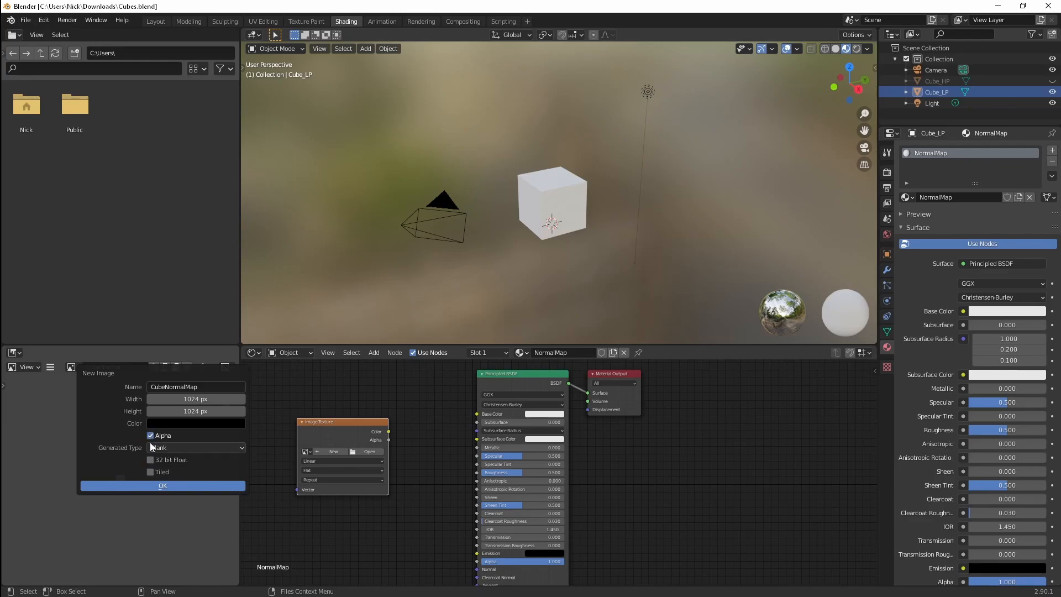
click(162, 485)
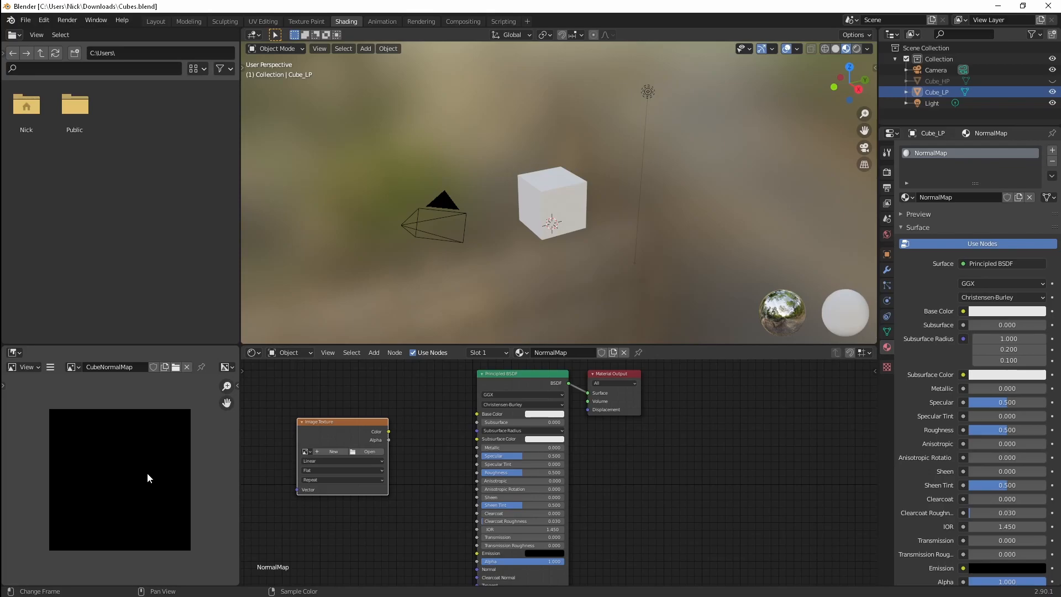
mouse_move(193, 466)
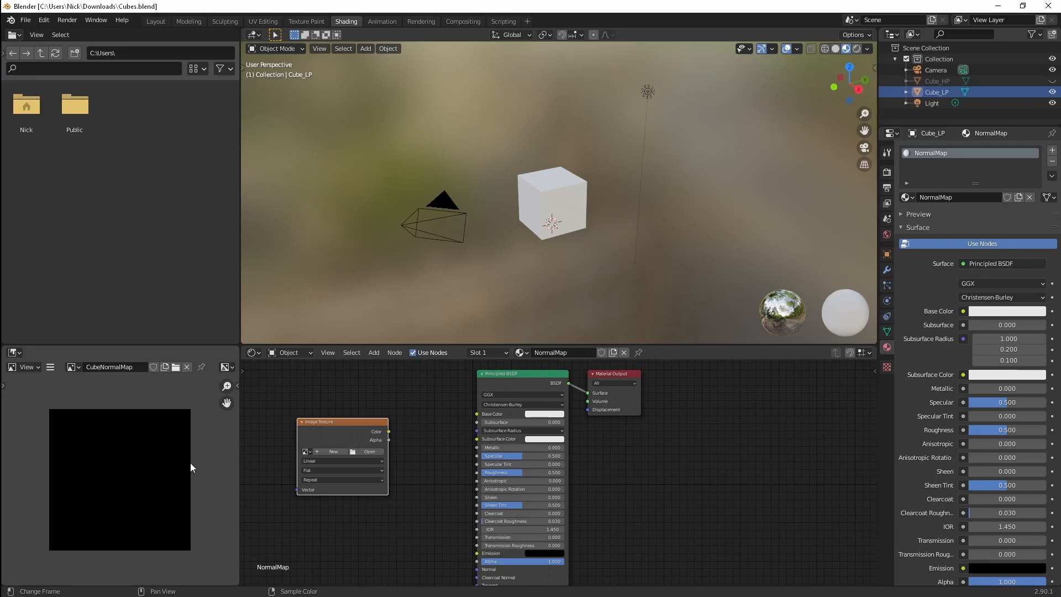
mouse_move(115, 461)
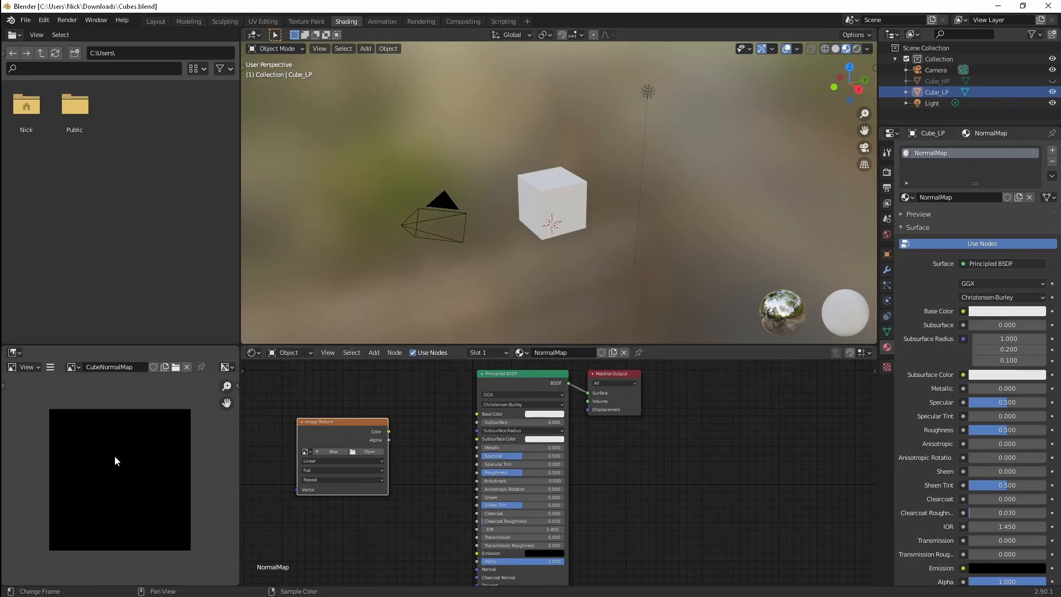
mouse_move(162, 434)
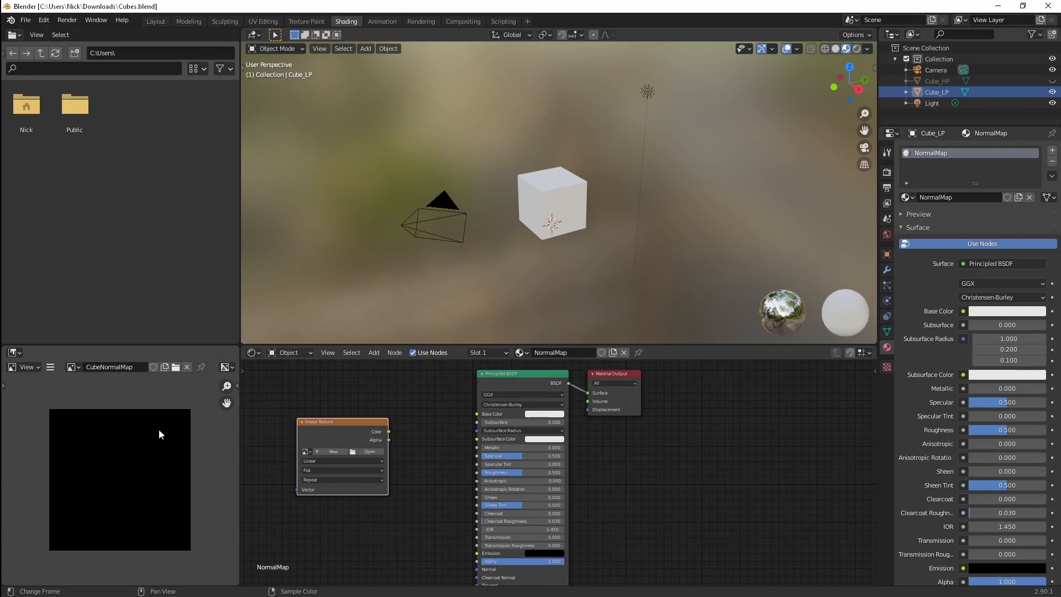
mouse_move(162, 454)
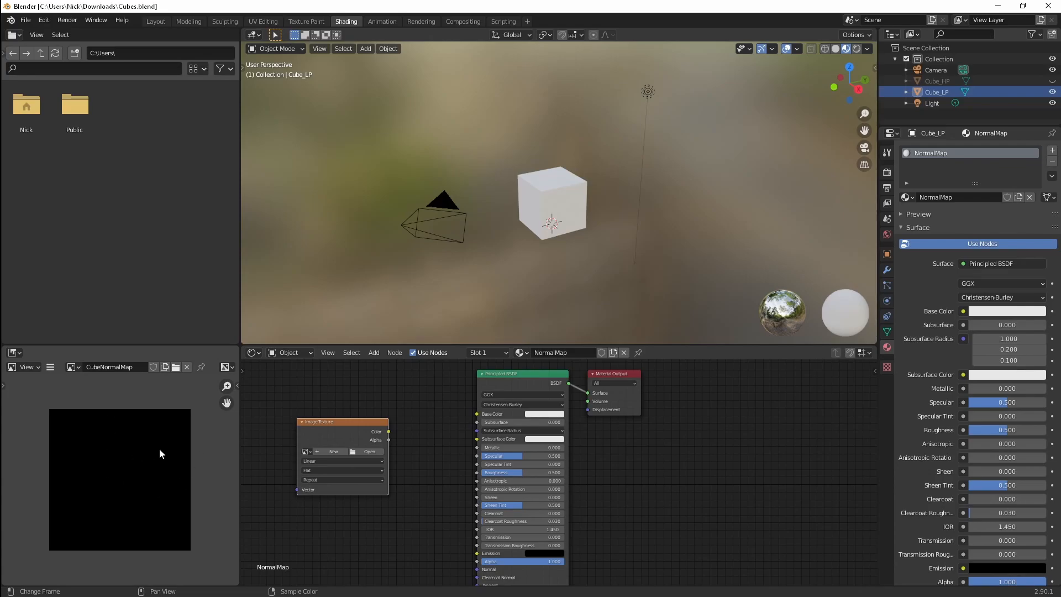
mouse_move(142, 482)
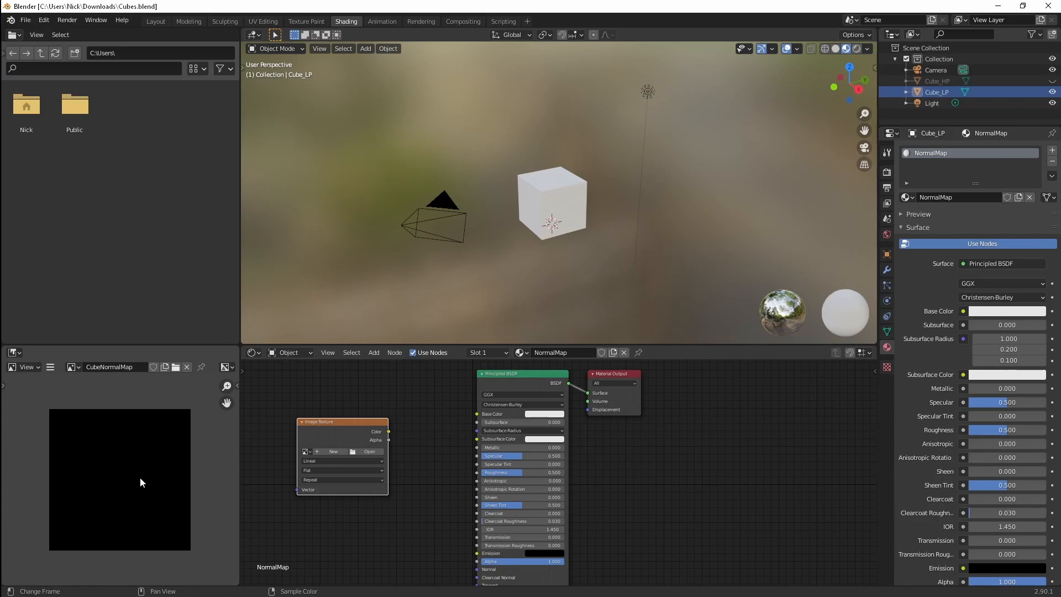
mouse_move(200, 490)
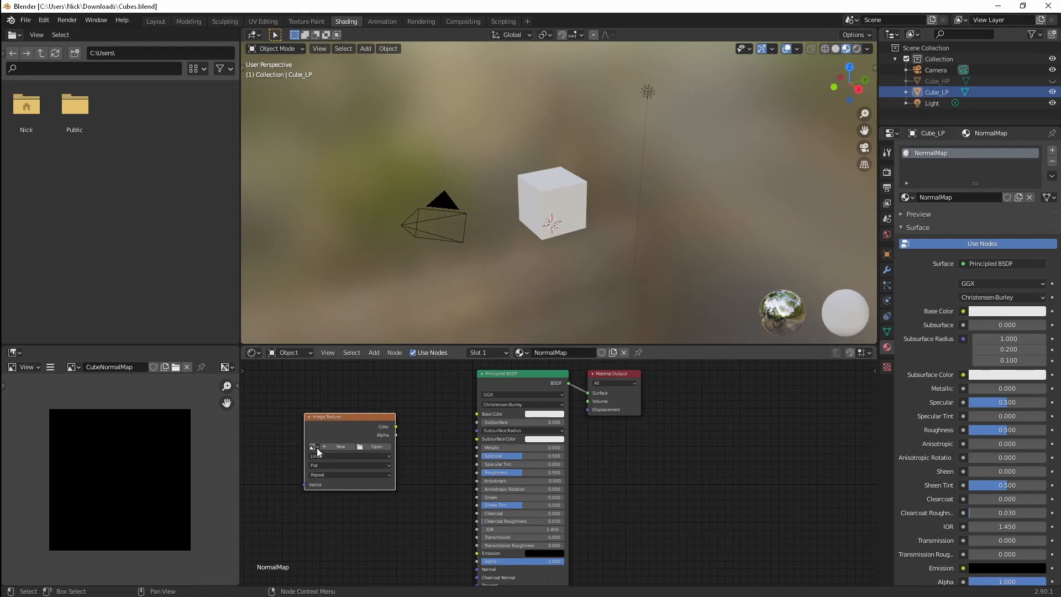
Step: Assign CubeNormalMap to the Image Texture node with Non-Color colour space
click(313, 445)
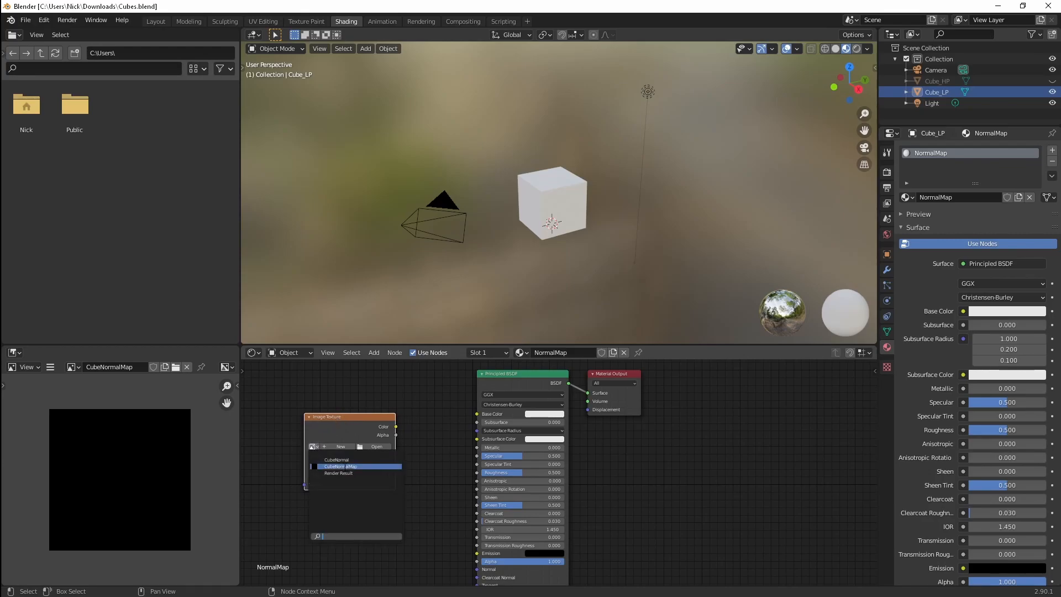
click(338, 465)
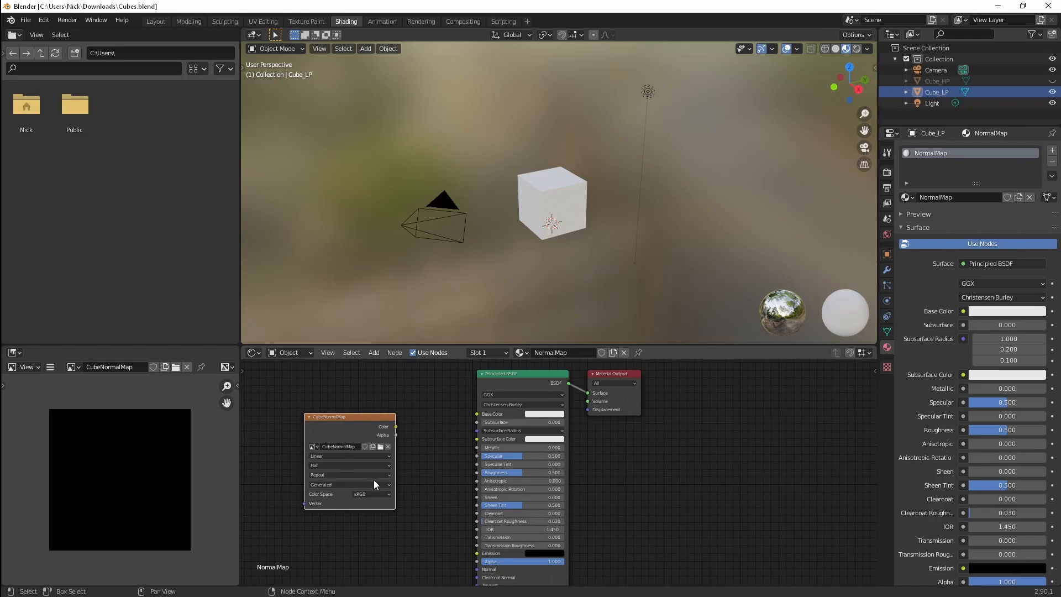
mouse_move(383, 486)
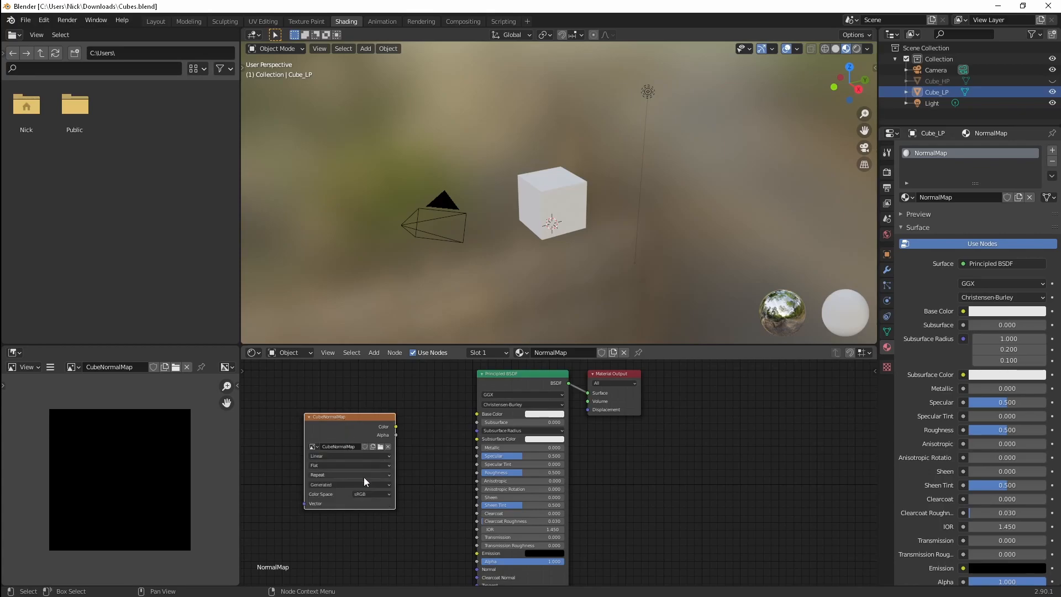
click(348, 493)
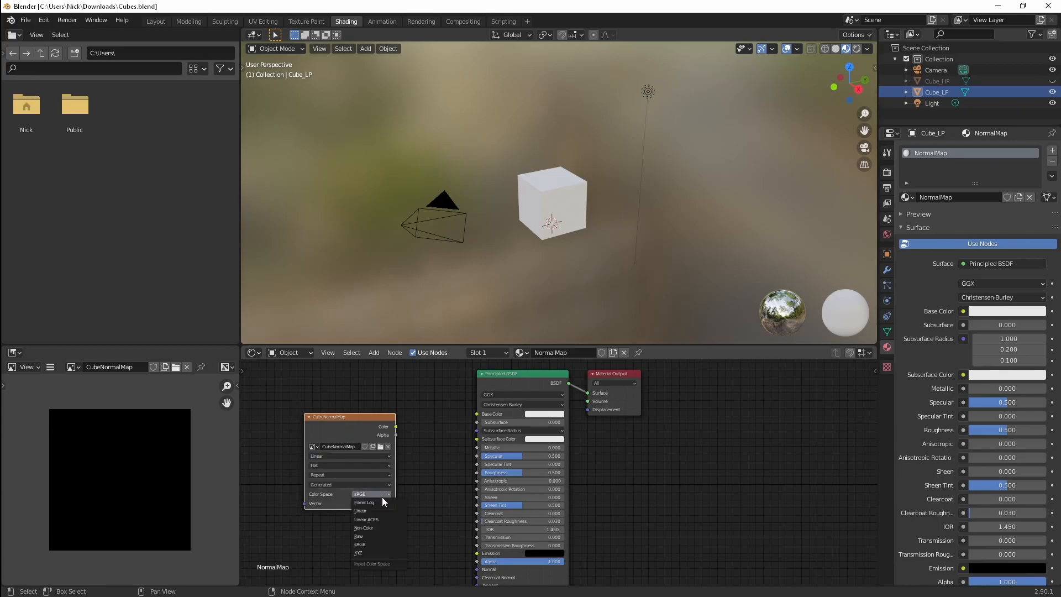
mouse_move(381, 529)
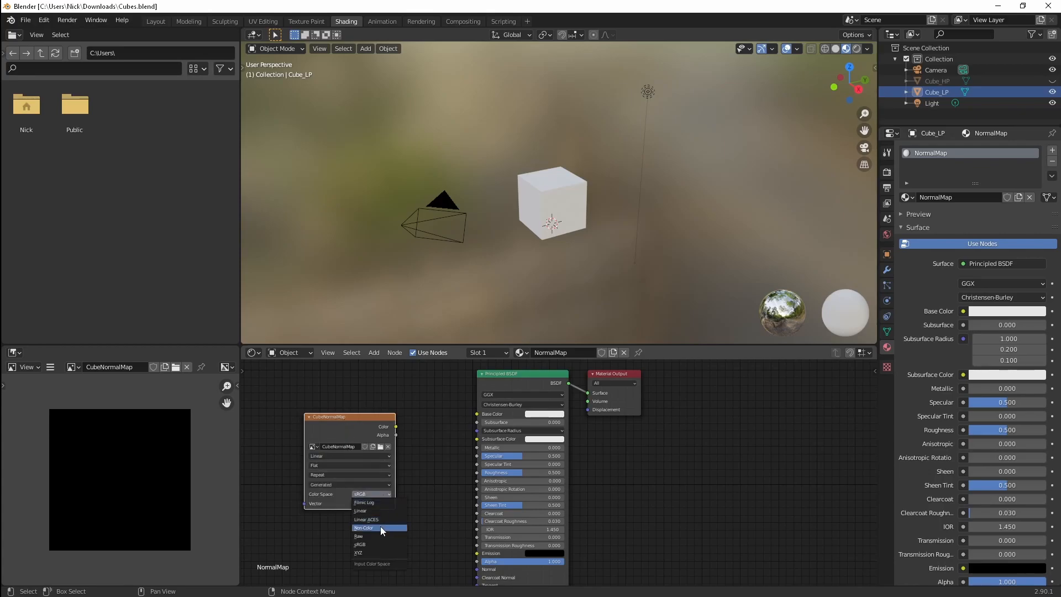
click(364, 527)
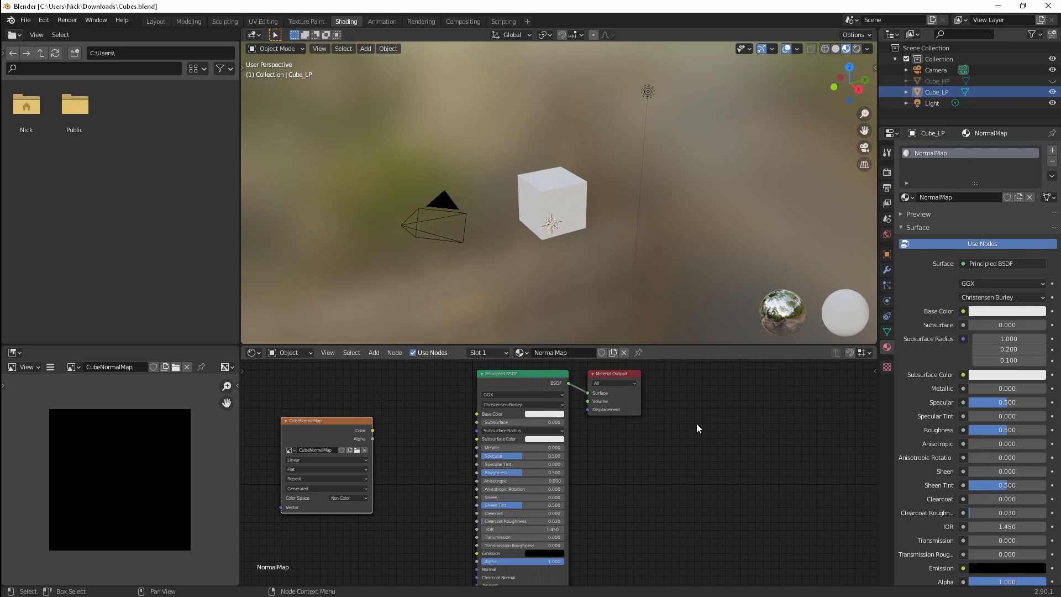
mouse_move(756, 306)
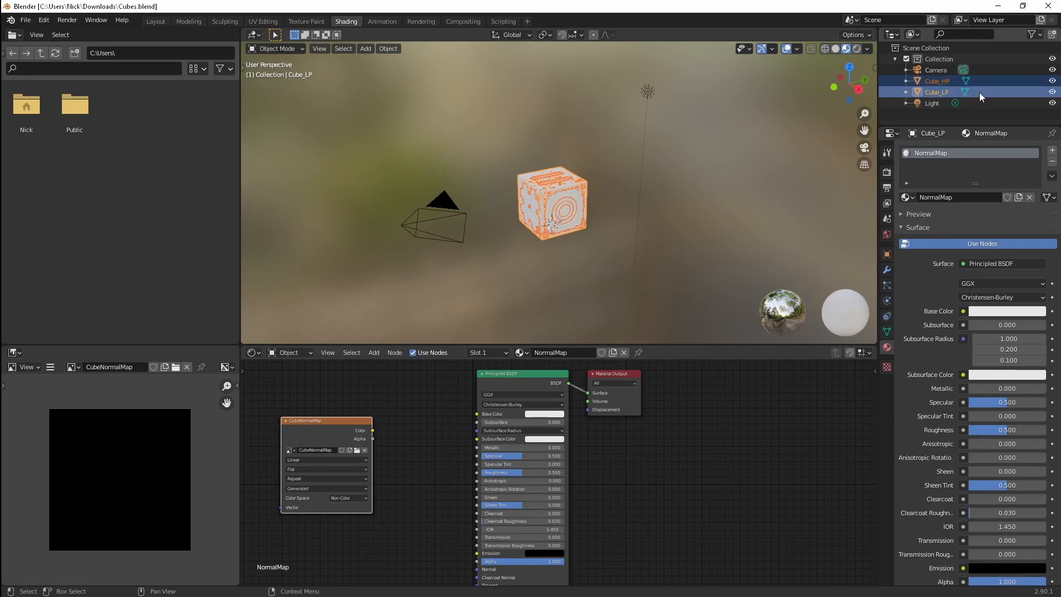
mouse_move(976, 98)
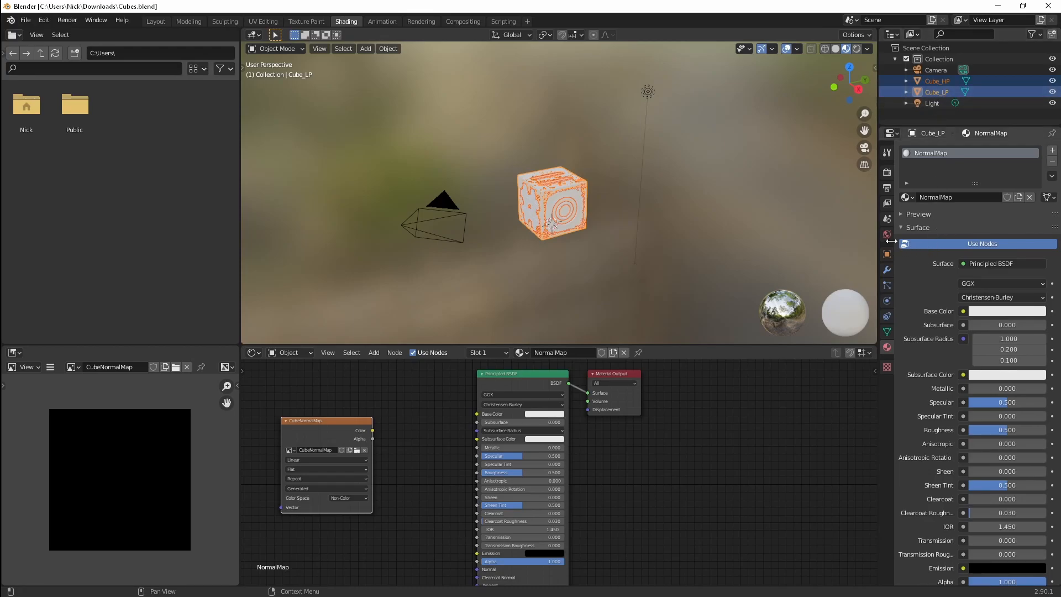
mouse_move(887, 174)
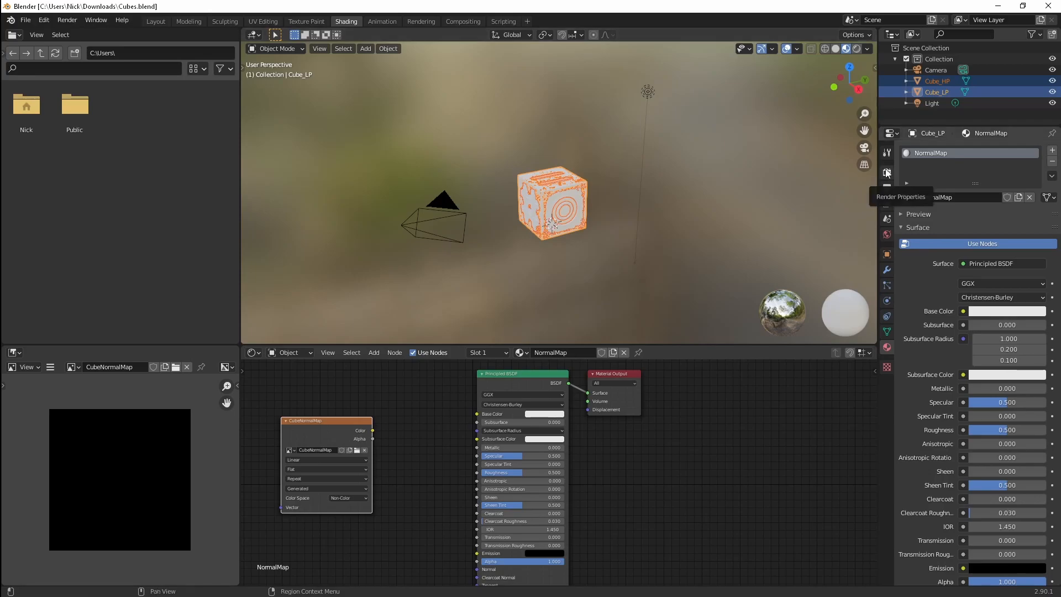
Step: Set the render engine to Cycles and expand the Bake panel
click(886, 174)
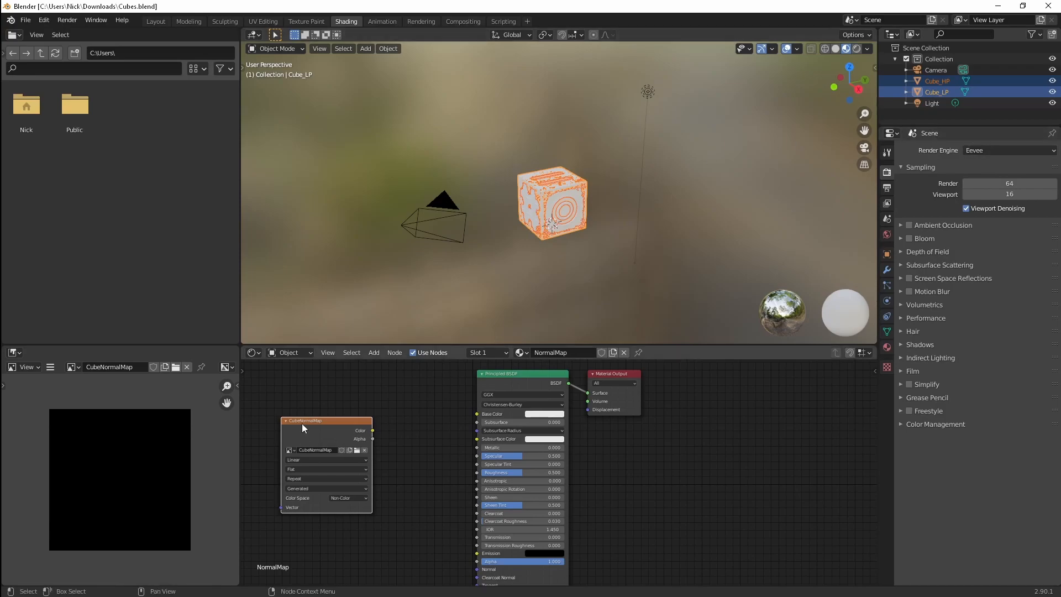
mouse_move(439, 452)
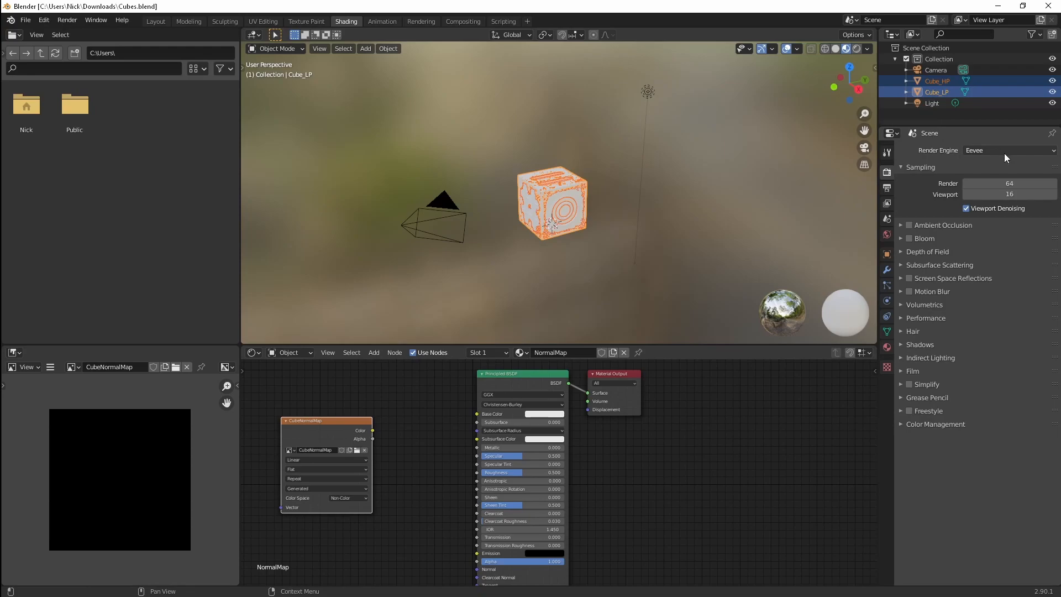
click(1008, 150)
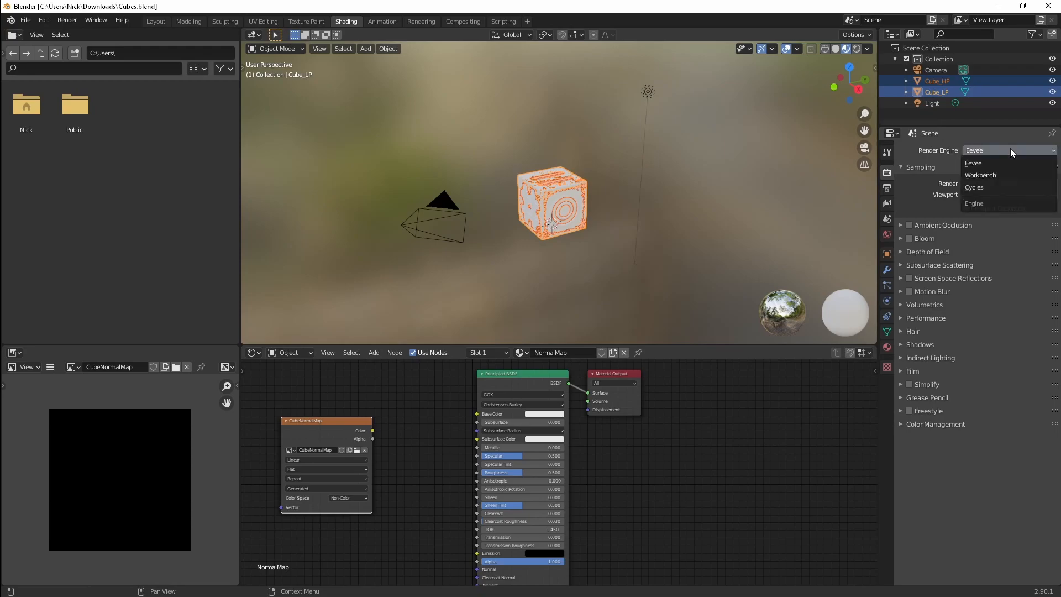
click(975, 188)
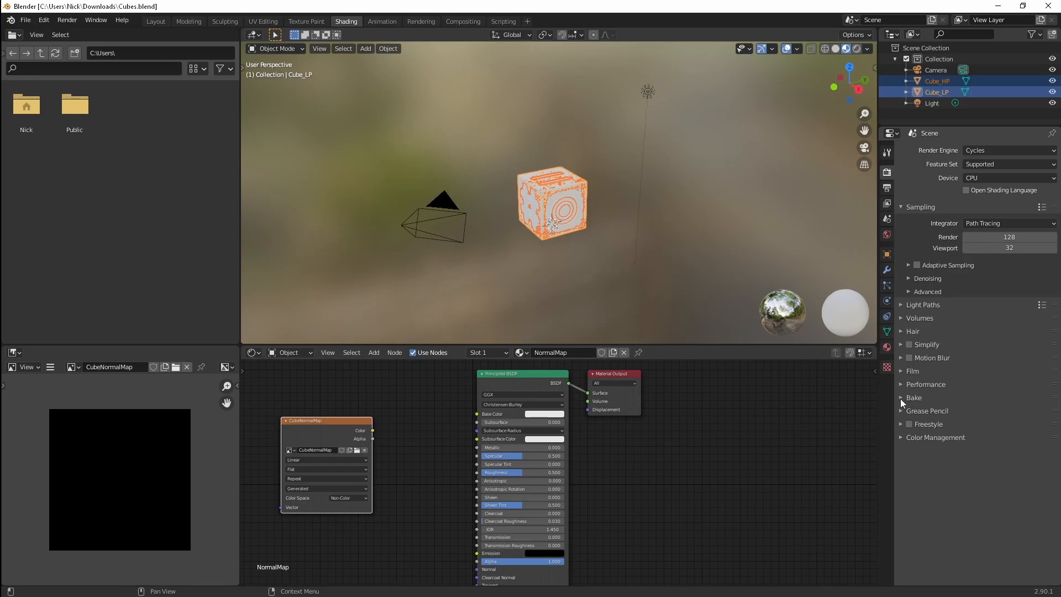
click(914, 396)
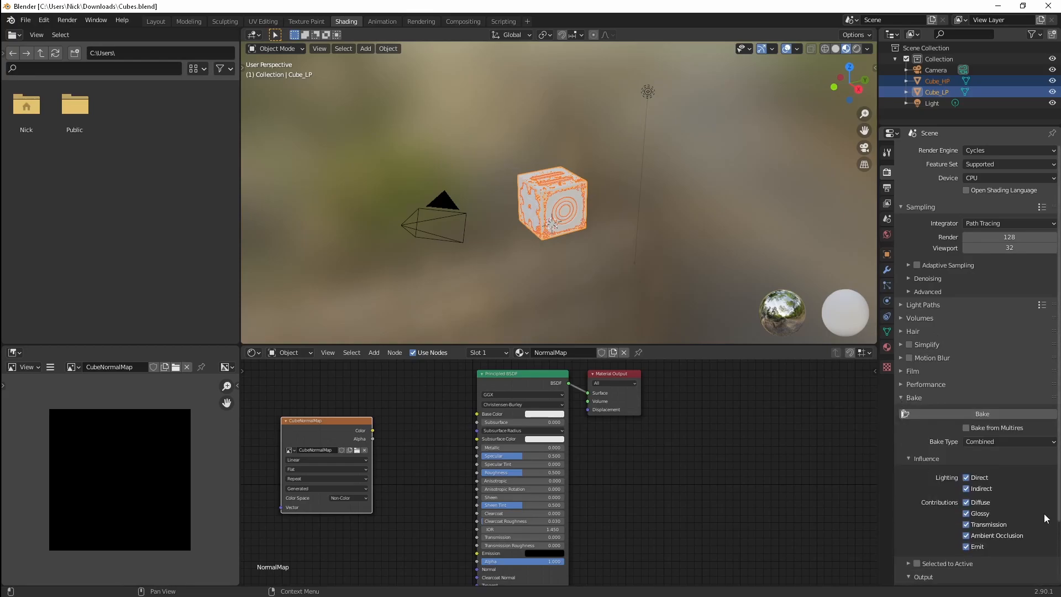
scroll(down, 3)
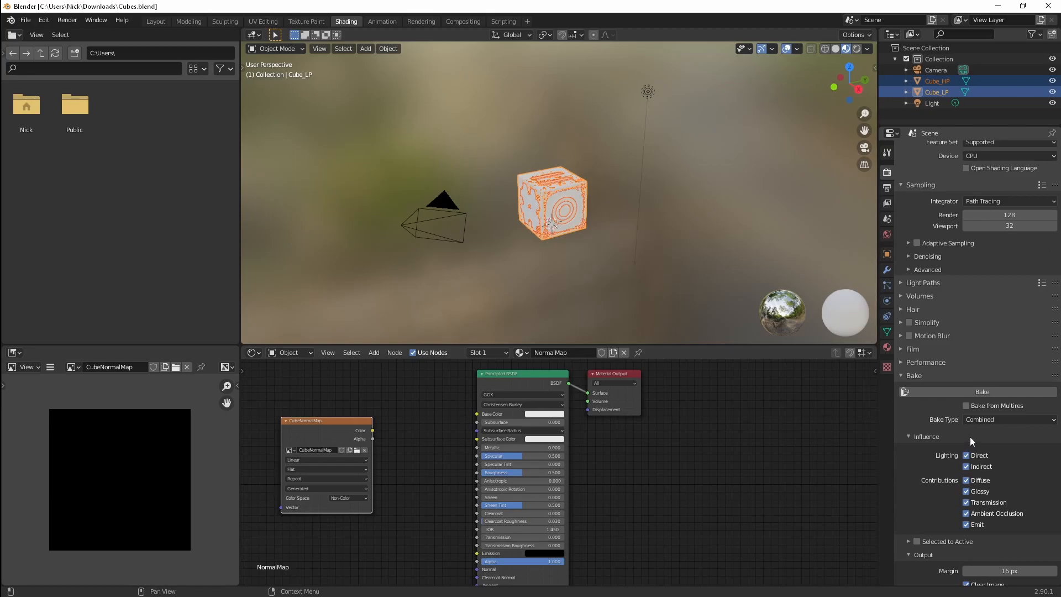
Step: Change the bake type from Combined to Normal, keeping tangent space
click(1008, 419)
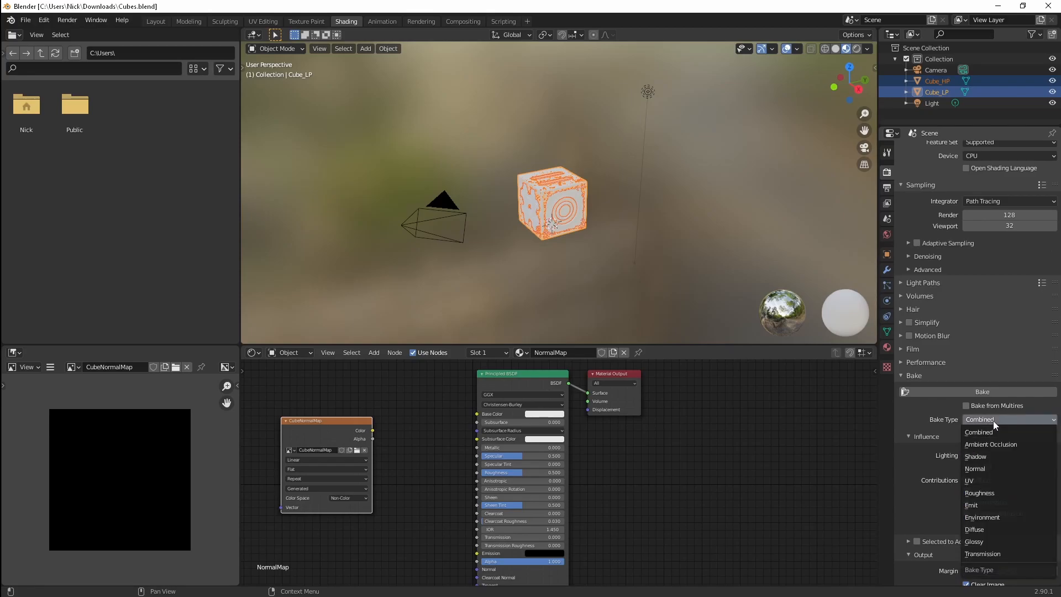
mouse_move(975, 469)
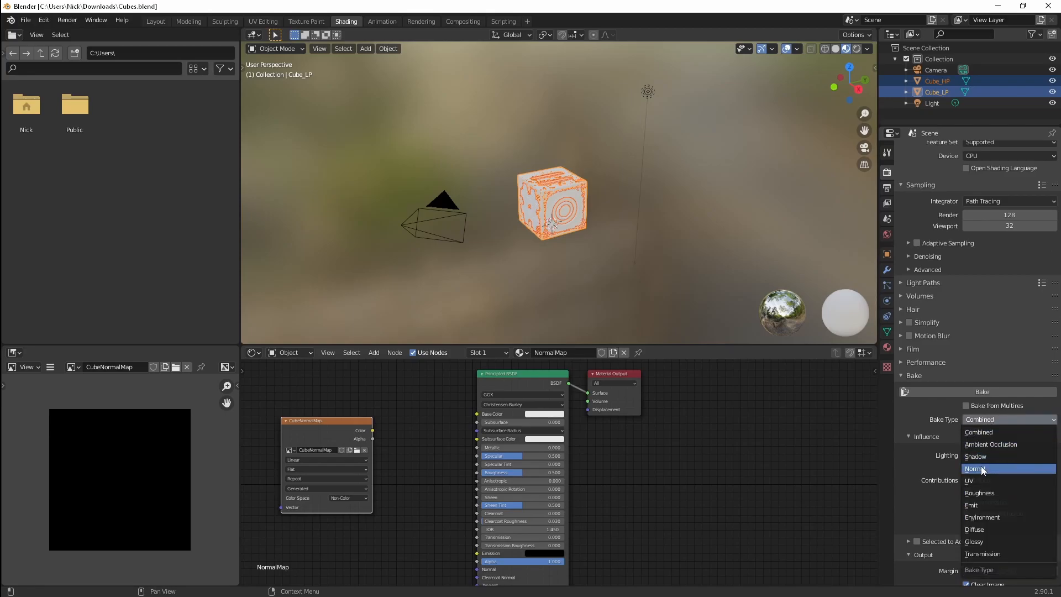
click(975, 469)
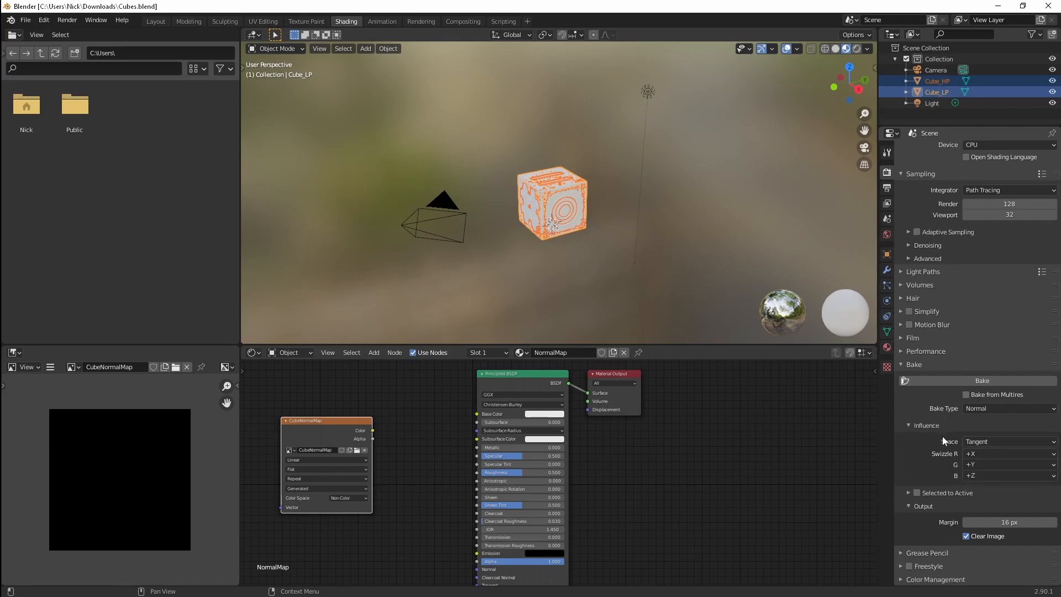
mouse_move(910, 496)
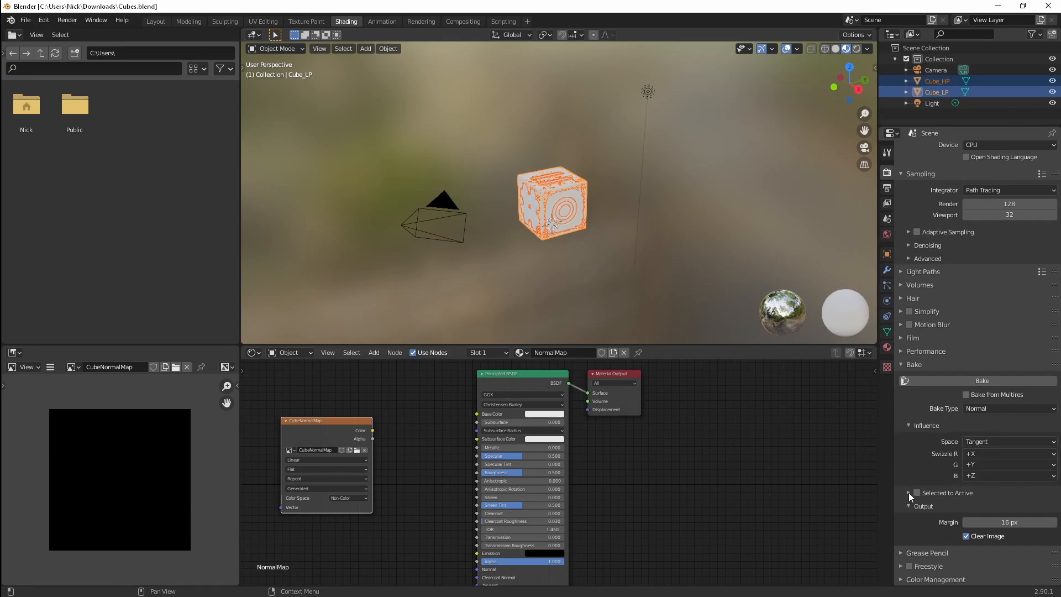
Step: Enable Selected to Active with 0.01 m extrusion and ray distance, leaving Cage off
click(916, 493)
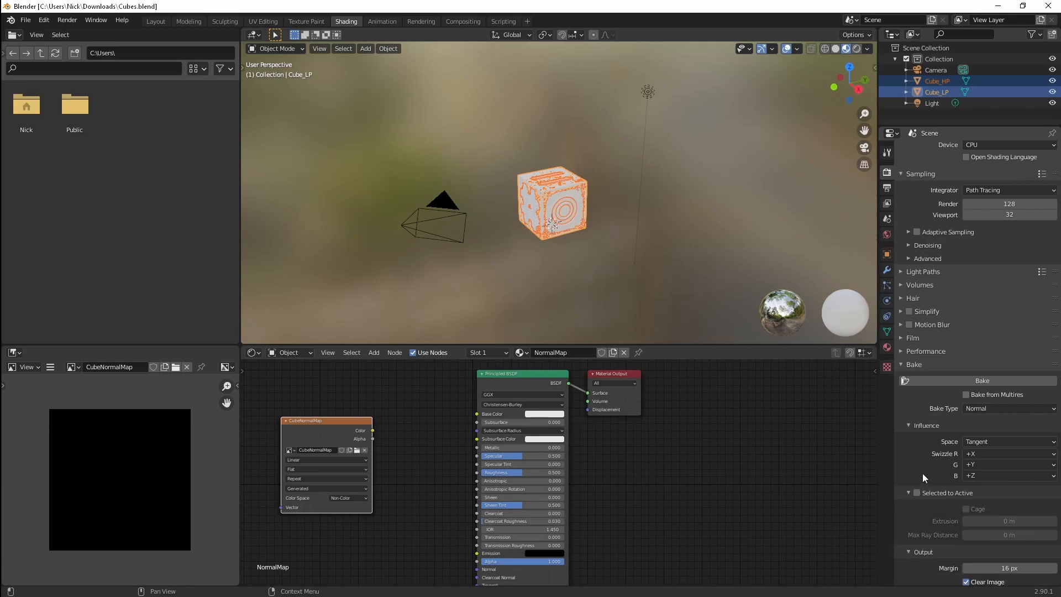
mouse_move(927, 470)
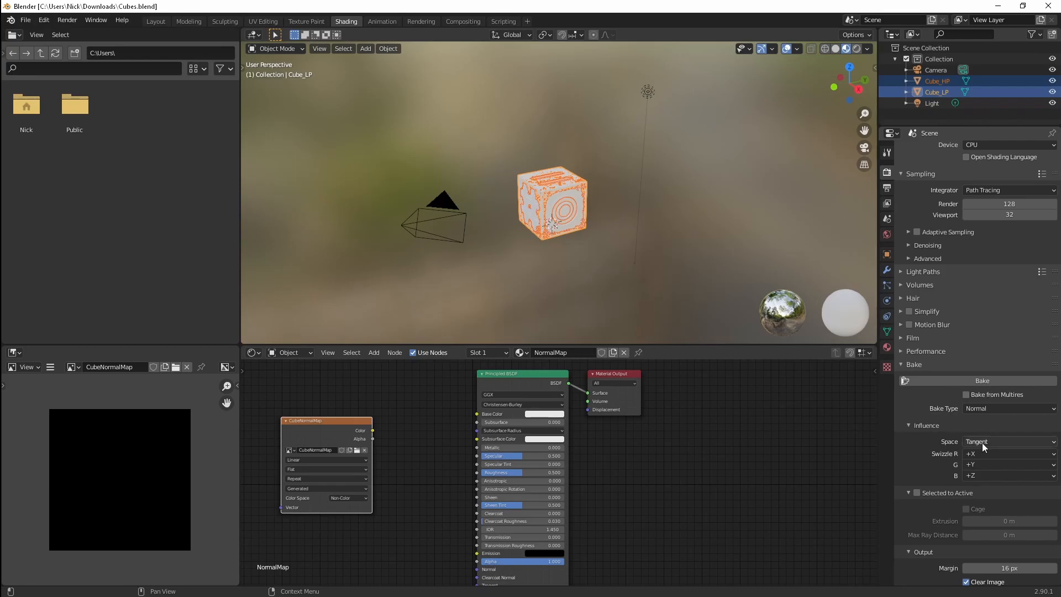
mouse_move(1000, 425)
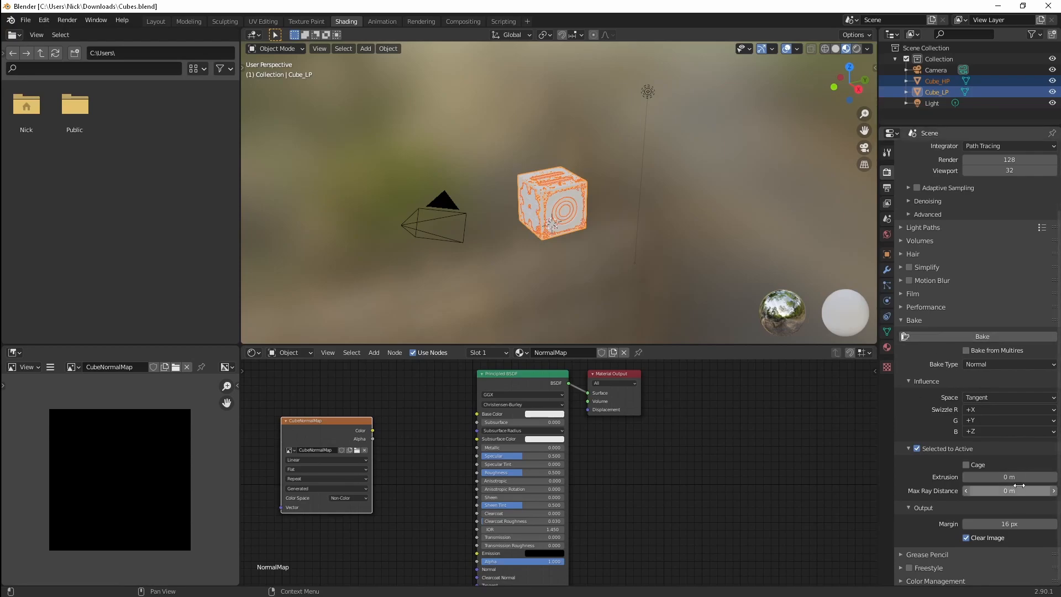
mouse_move(1008, 491)
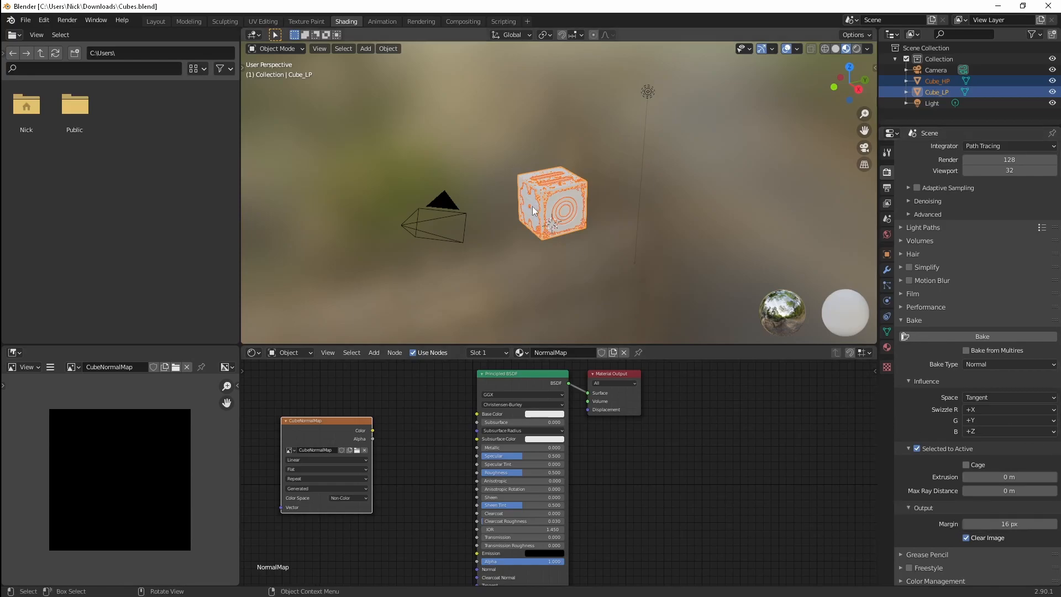
mouse_move(567, 229)
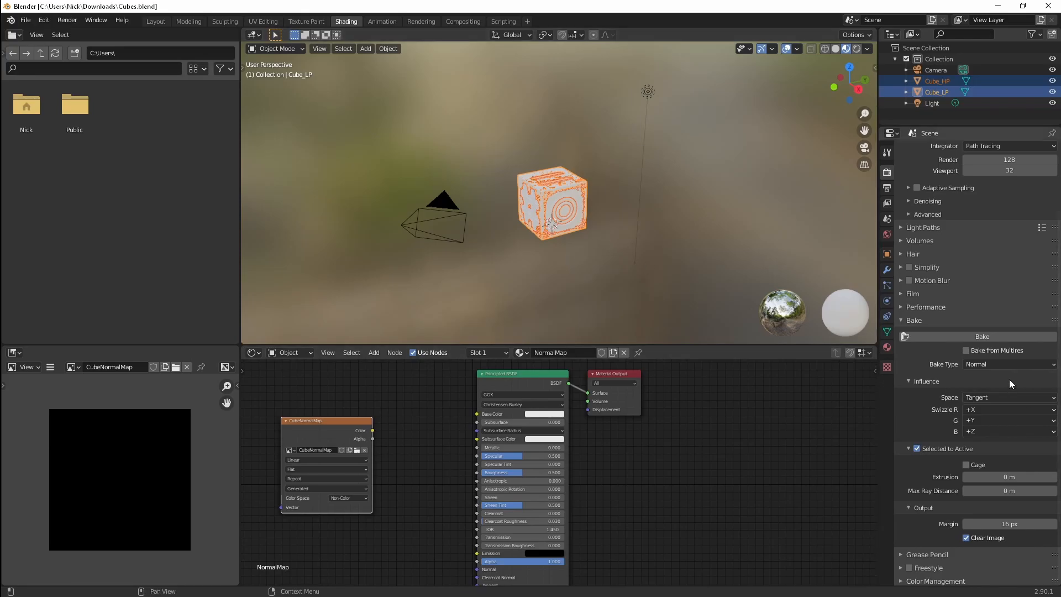
mouse_move(1009, 489)
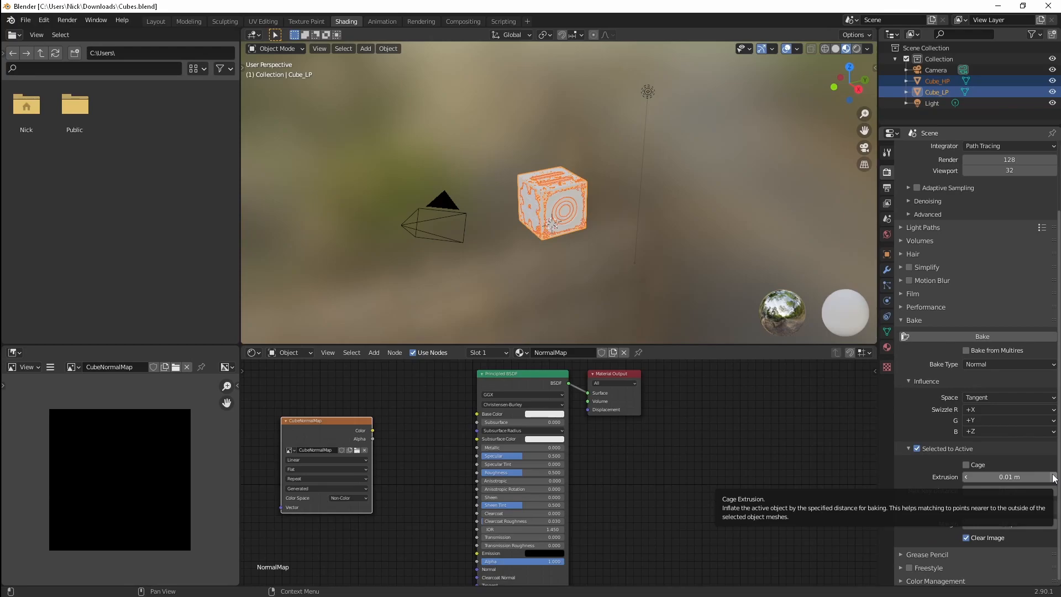
click(966, 465)
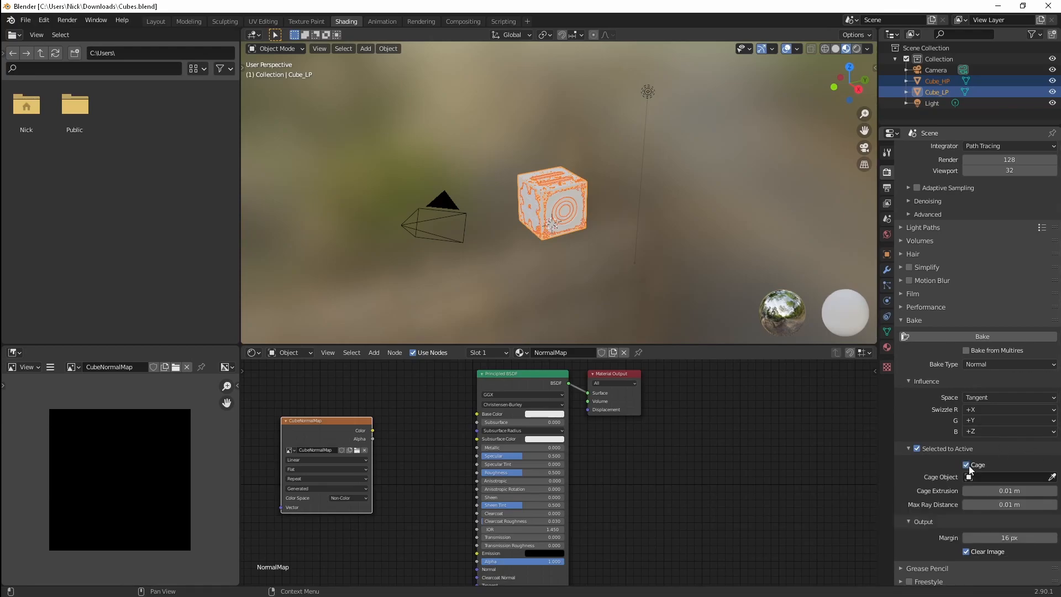
mouse_move(991, 477)
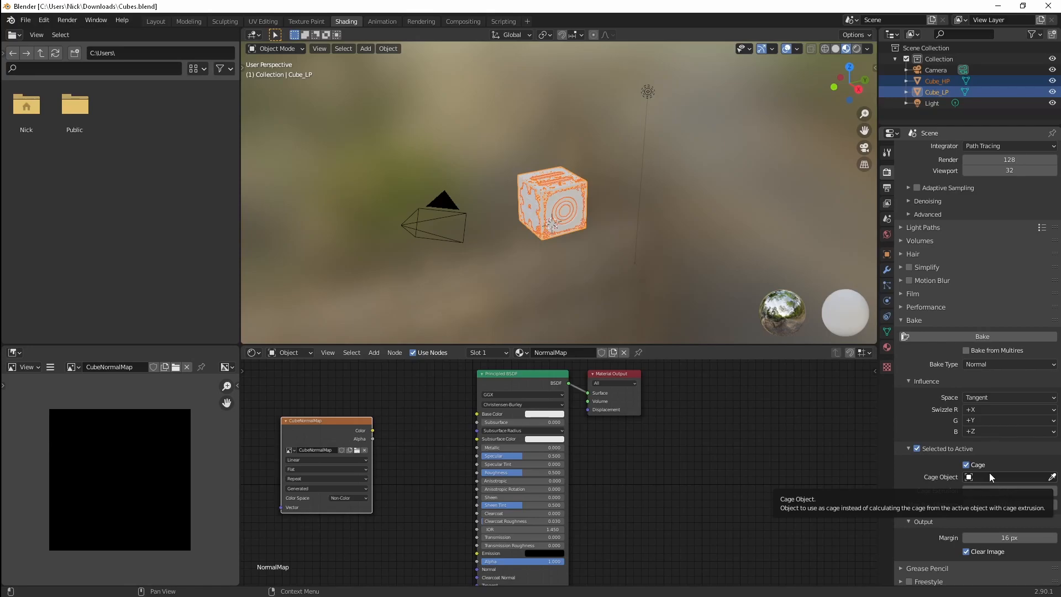
click(965, 464)
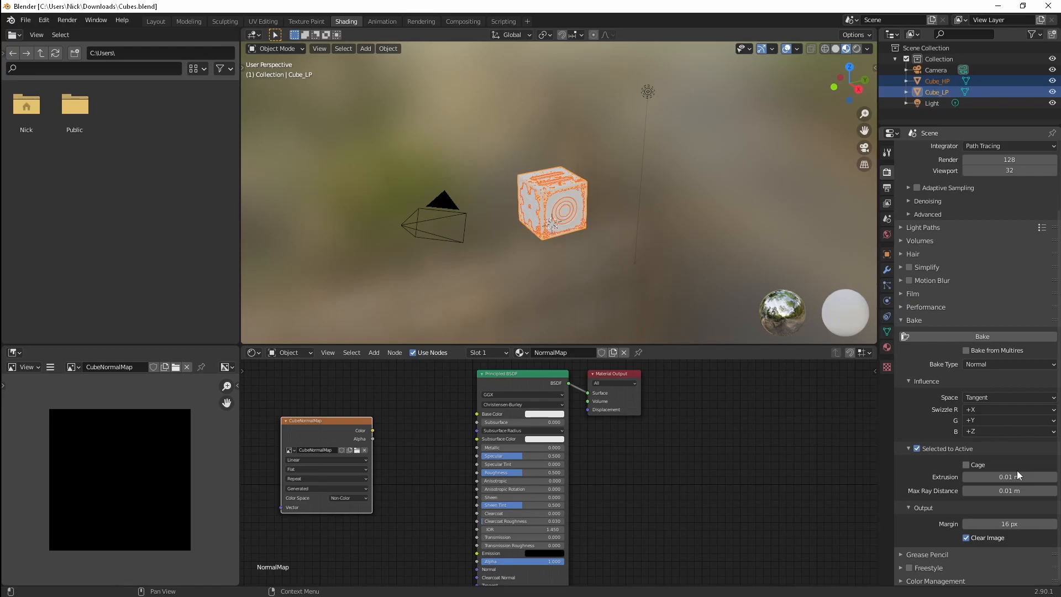
mouse_move(958, 348)
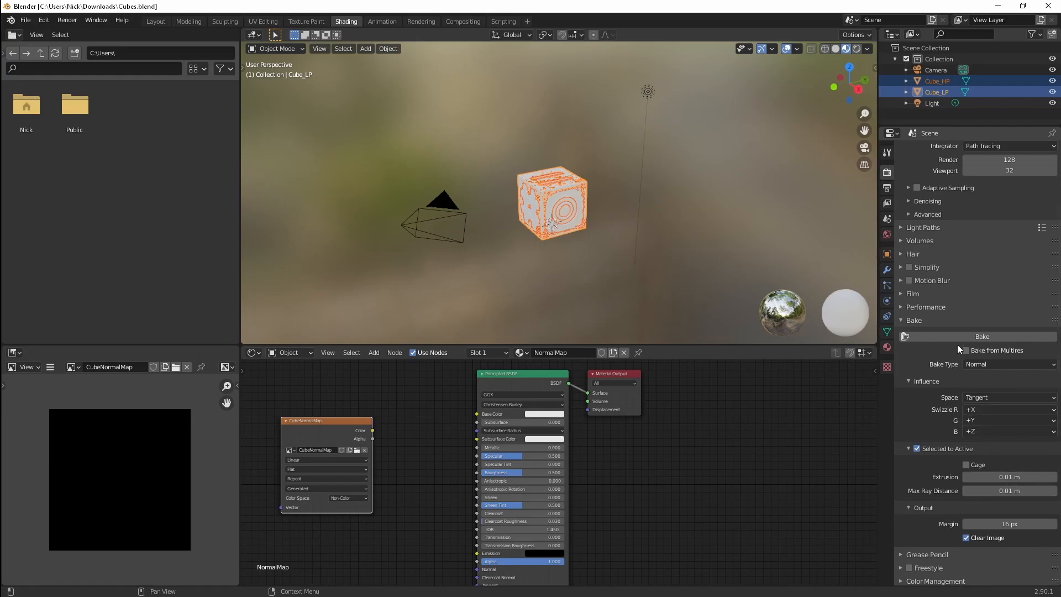
Step: Bake the high-poly detail into the CubeNormalMap normal map
click(982, 336)
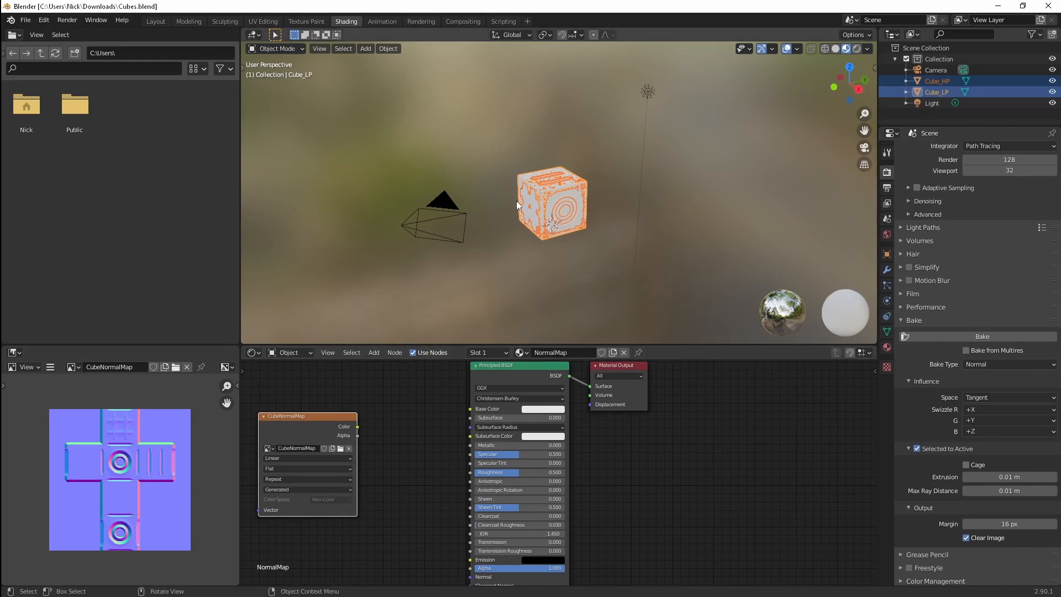
mouse_move(394, 458)
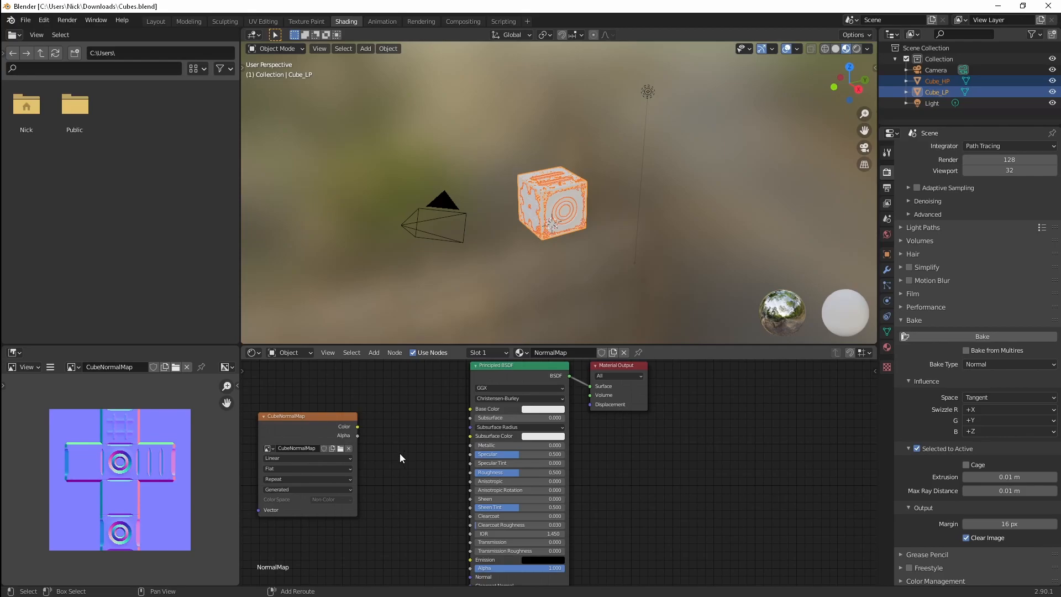
Step: Add a Normal Map node between the baked texture and the shader's Normal input
click(346, 453)
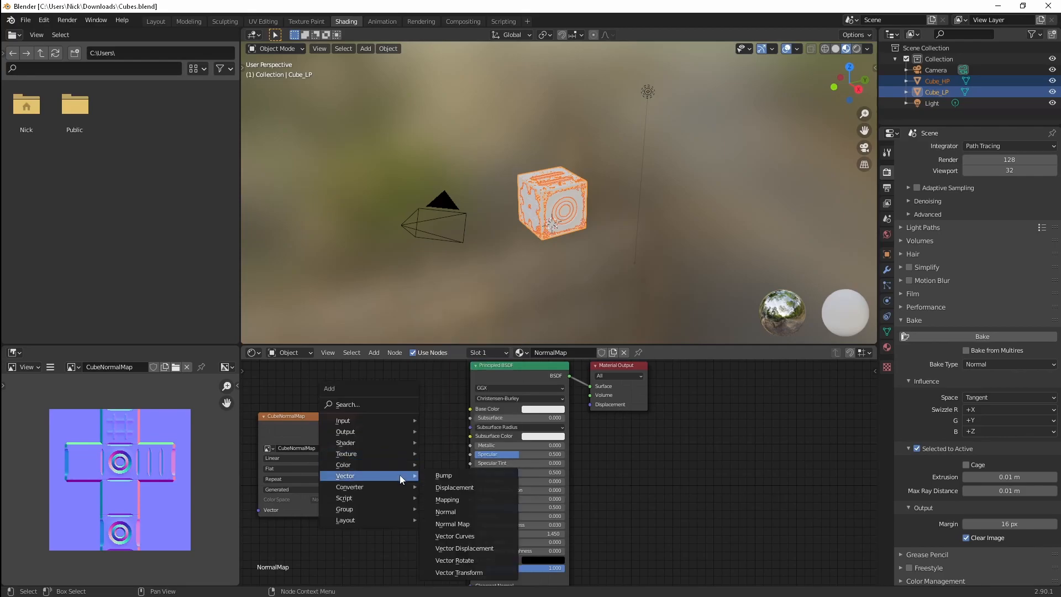
click(452, 523)
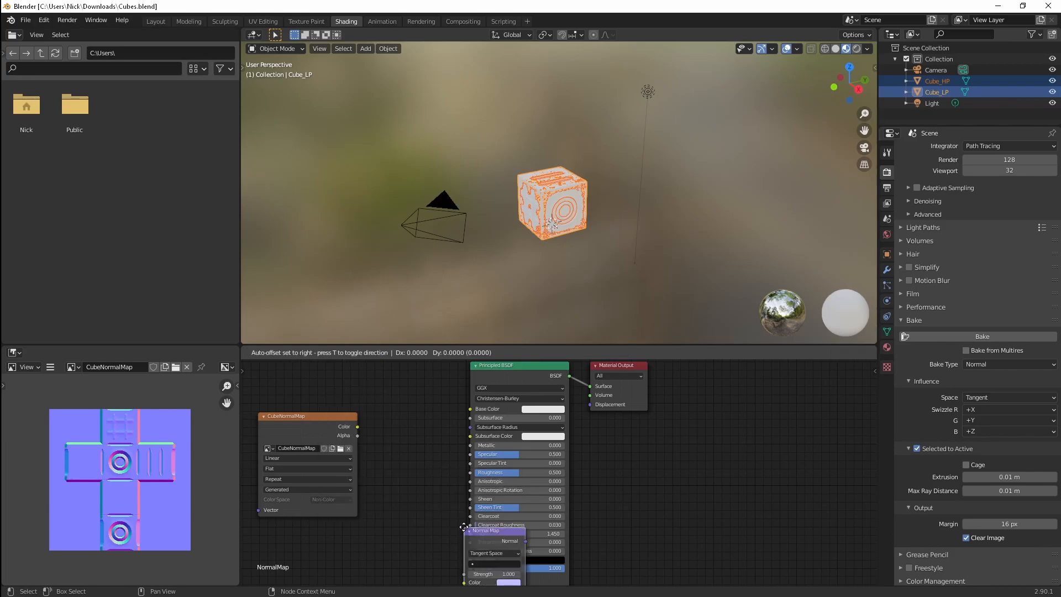
drag(494, 532, 418, 431)
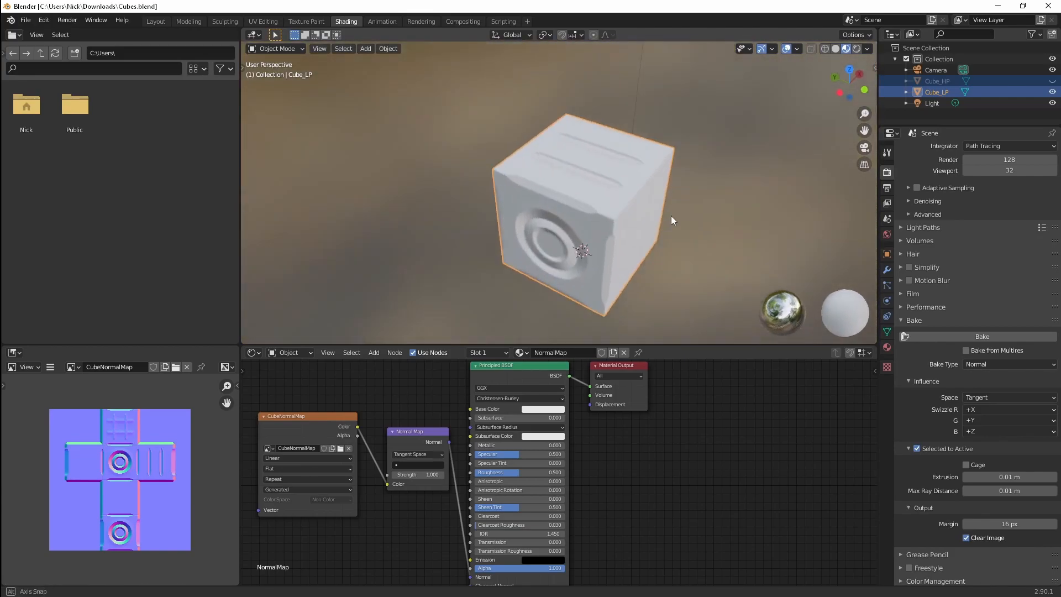
drag(674, 220, 517, 204)
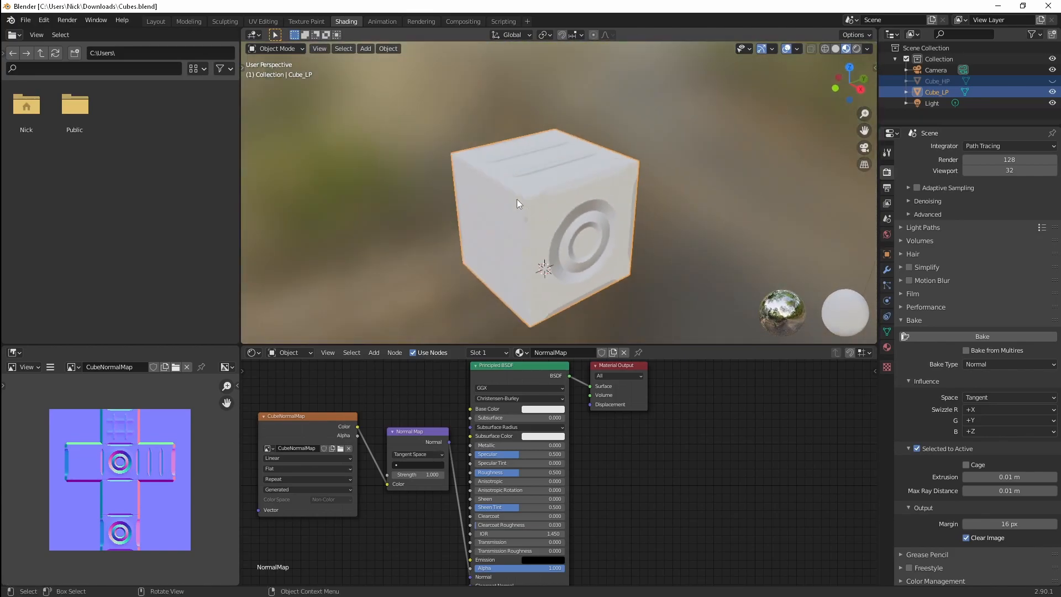
drag(518, 204, 501, 187)
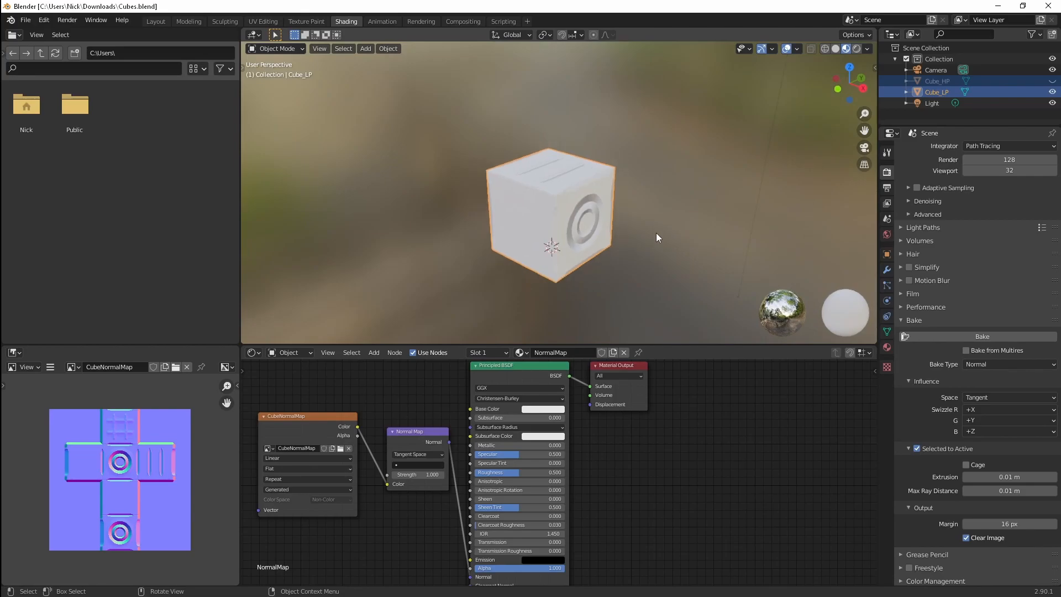
drag(656, 238, 607, 242)
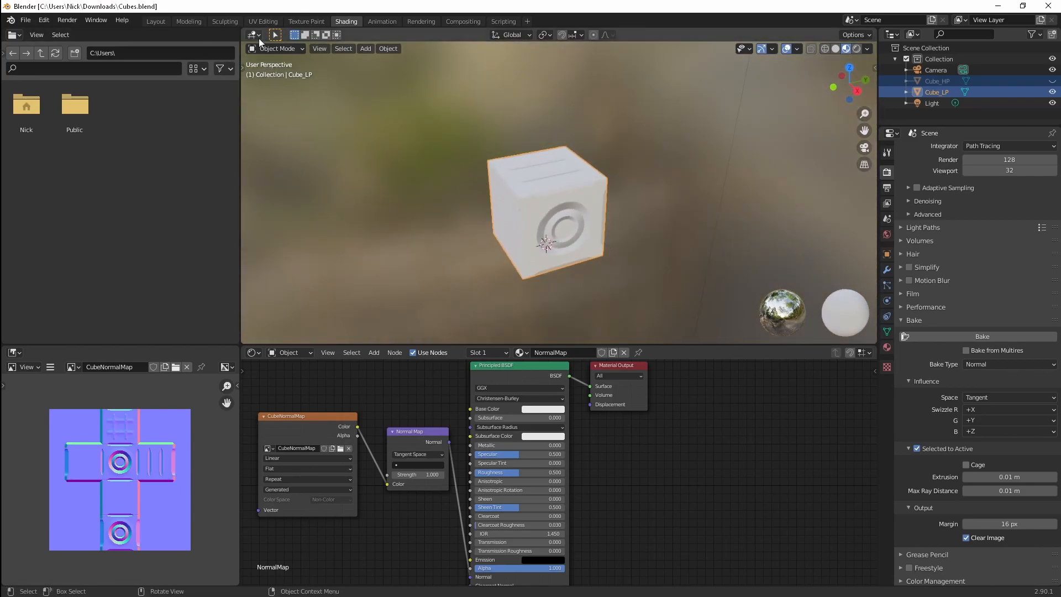
click(187, 21)
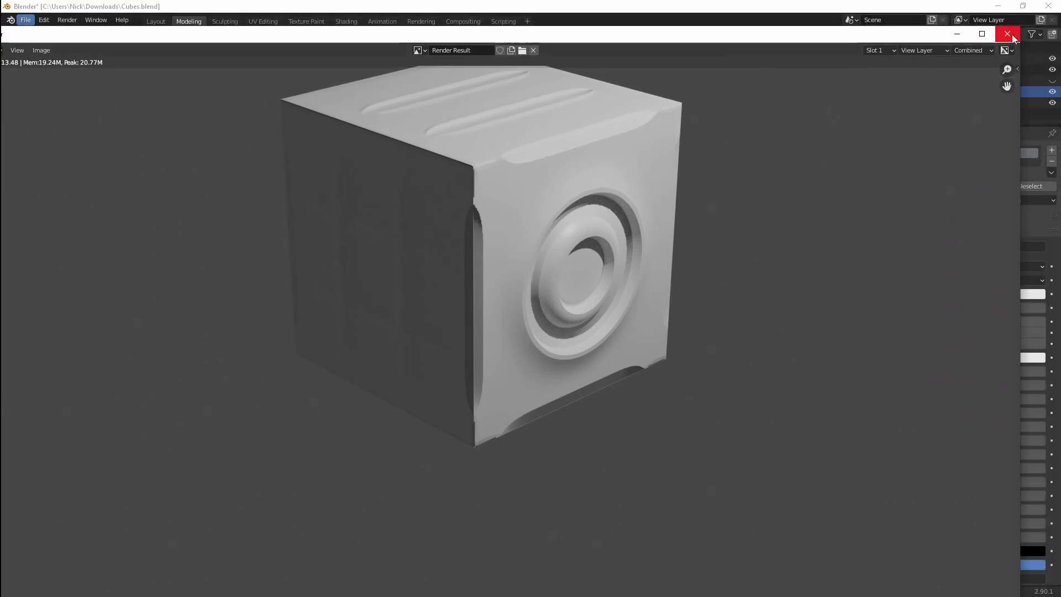
mouse_move(1008, 35)
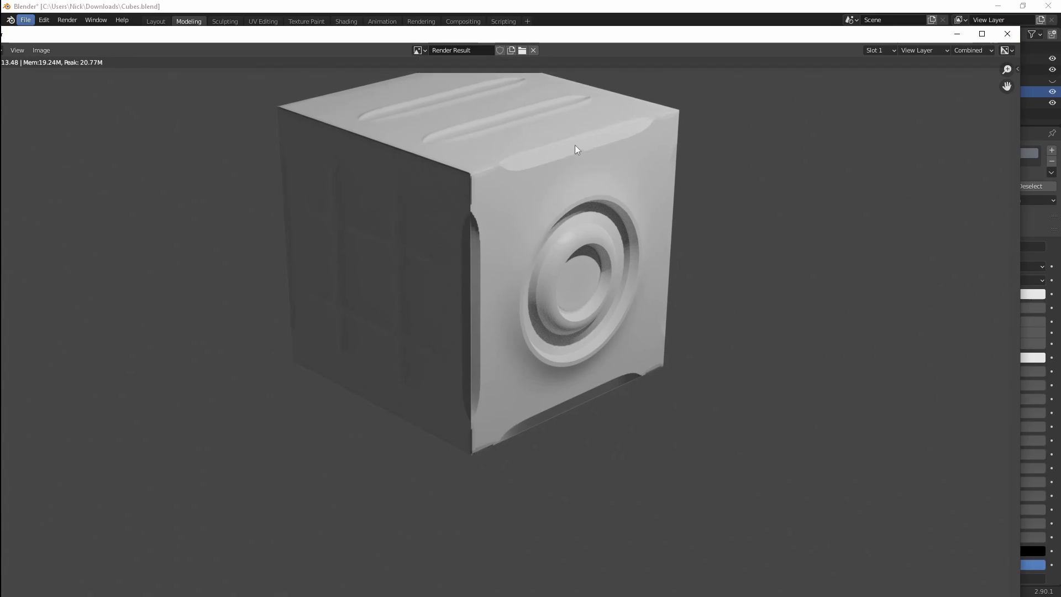
mouse_move(450, 326)
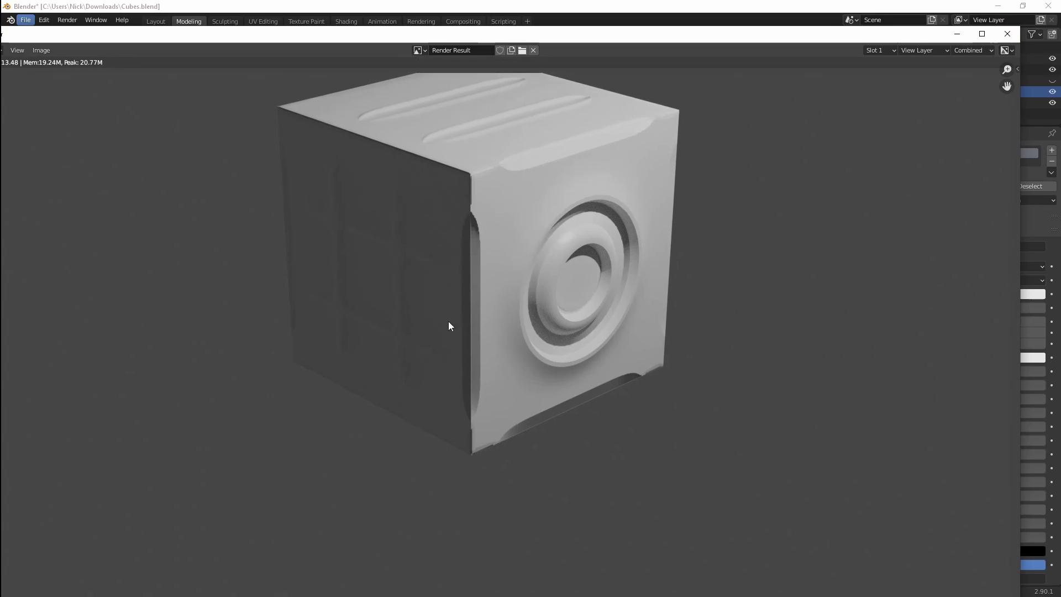
mouse_move(566, 226)
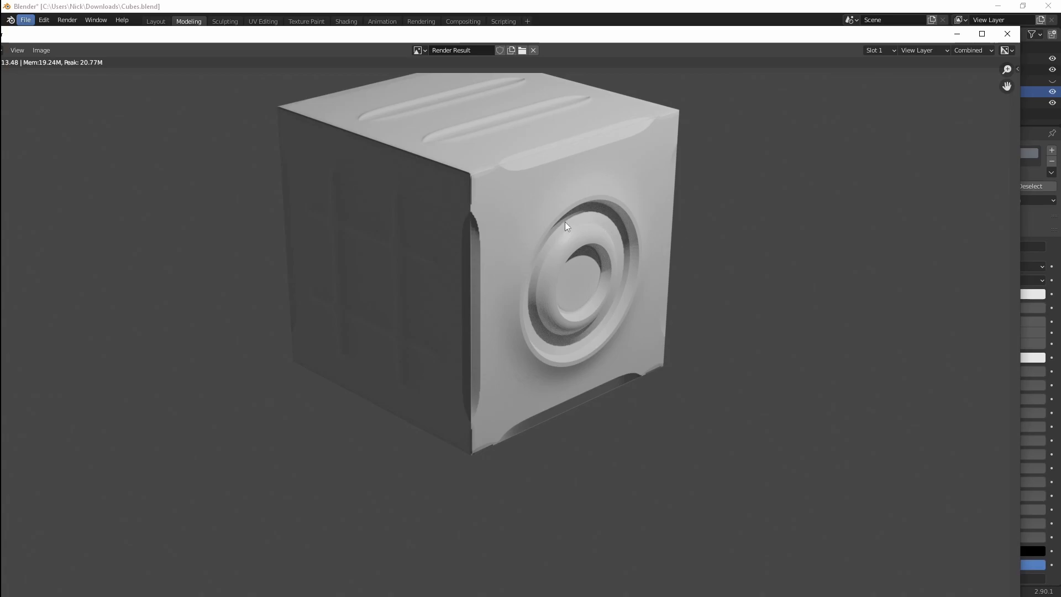
mouse_move(518, 162)
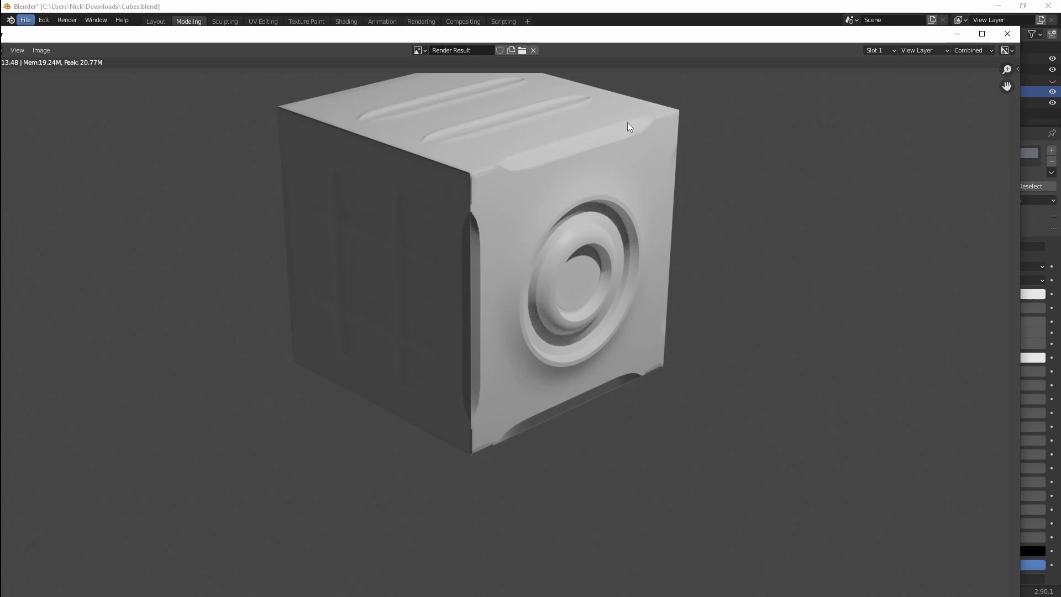
mouse_move(628, 347)
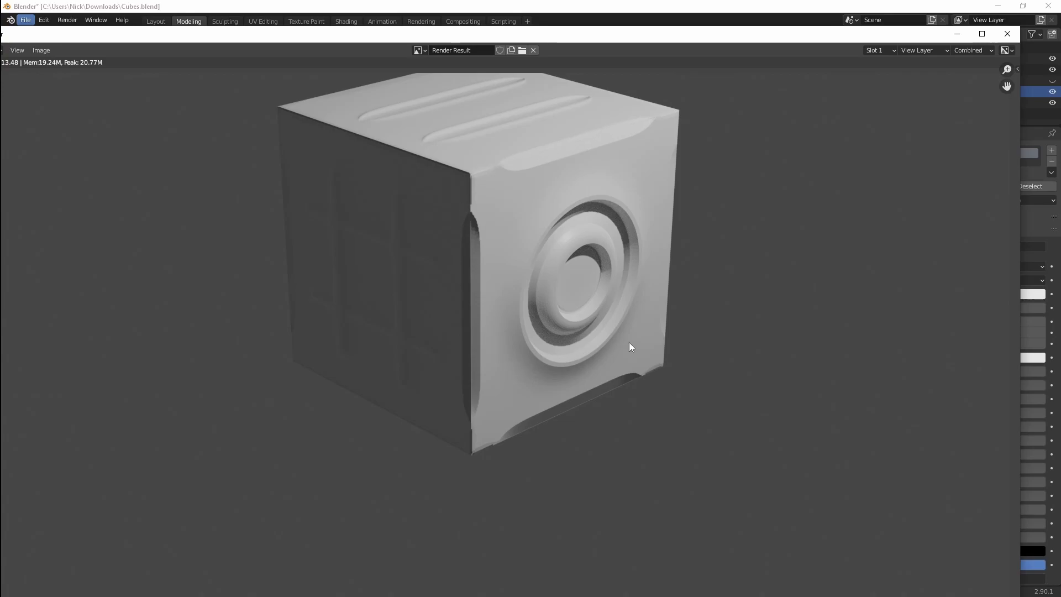
mouse_move(920, 159)
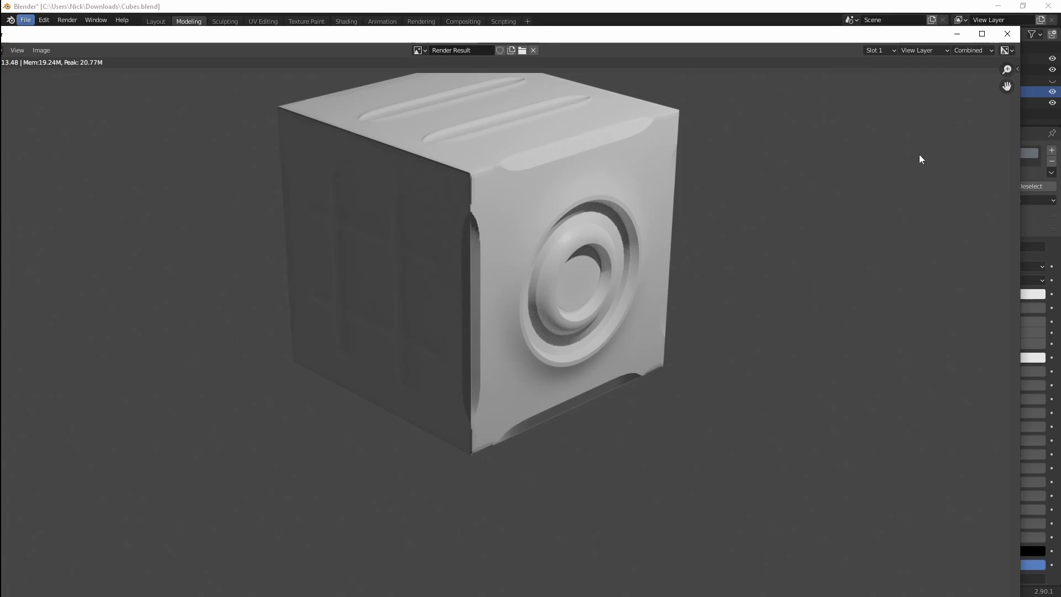
mouse_move(594, 155)
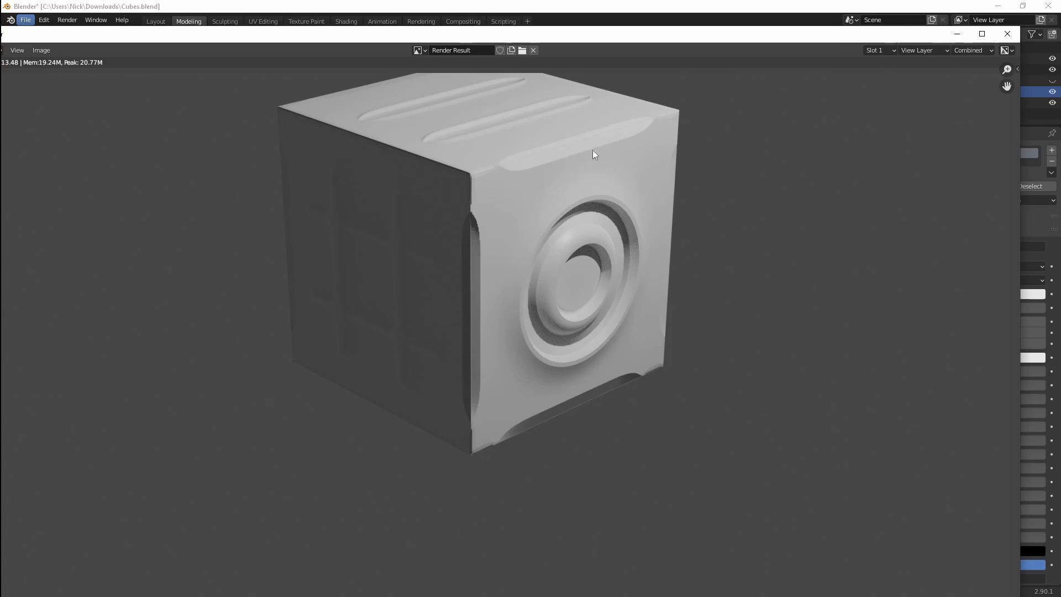
mouse_move(601, 166)
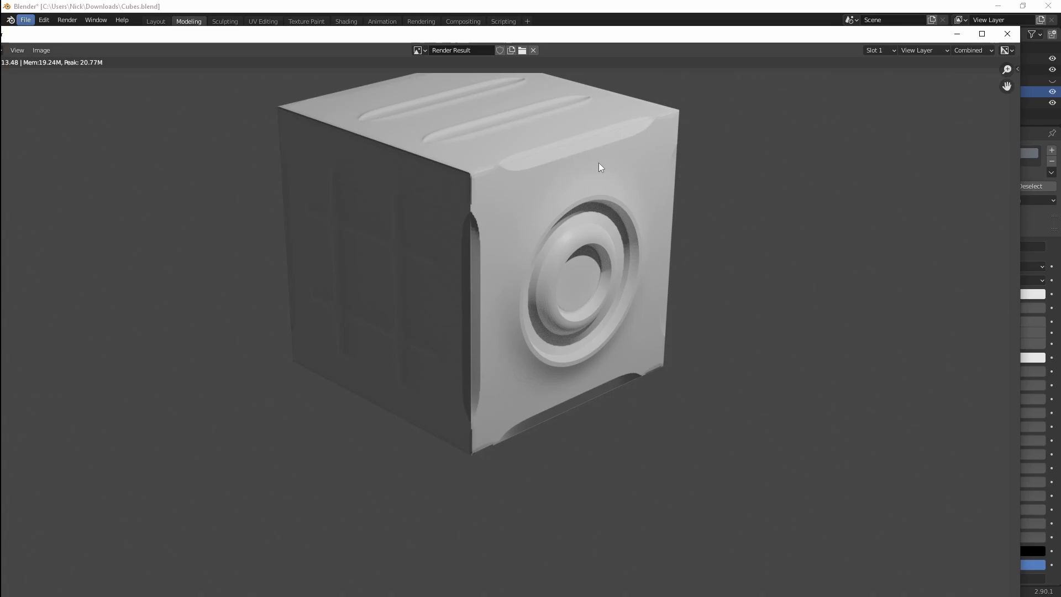
mouse_move(622, 144)
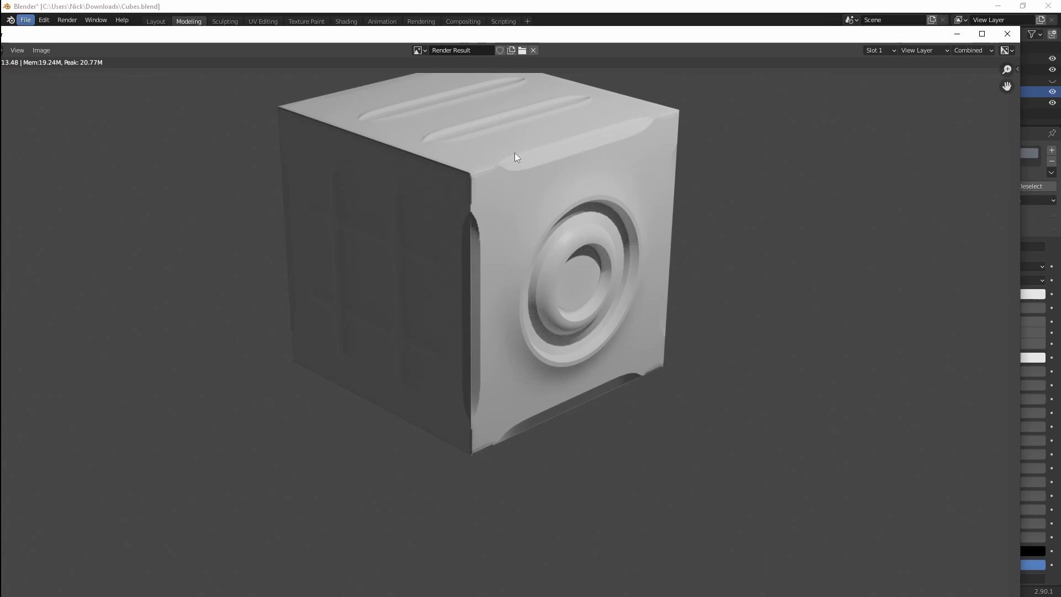
mouse_move(562, 154)
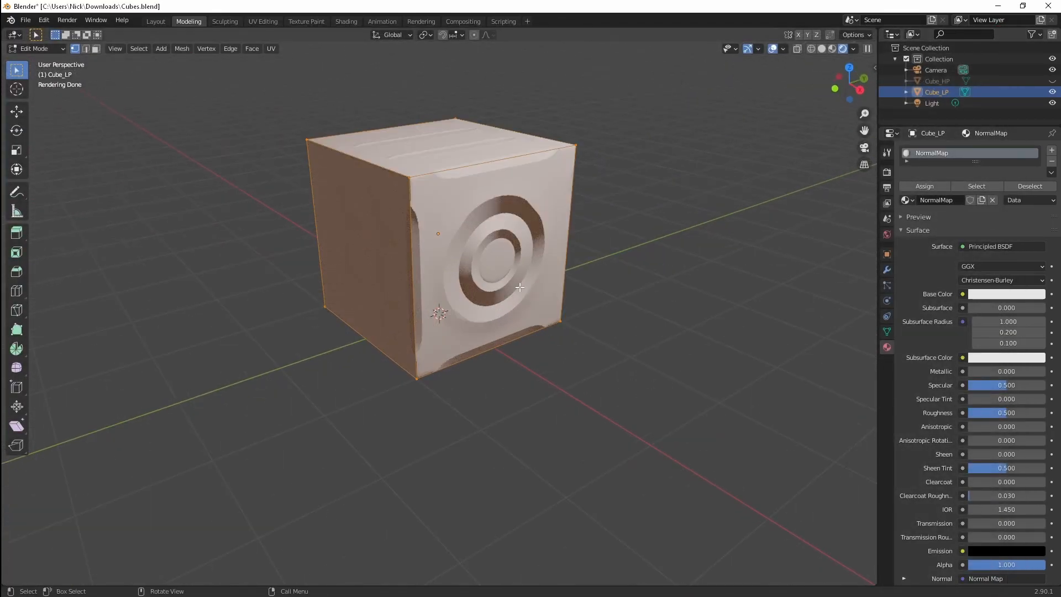
Step: Return the cube to Object Mode and go back to the Shading workspace
key(Tab)
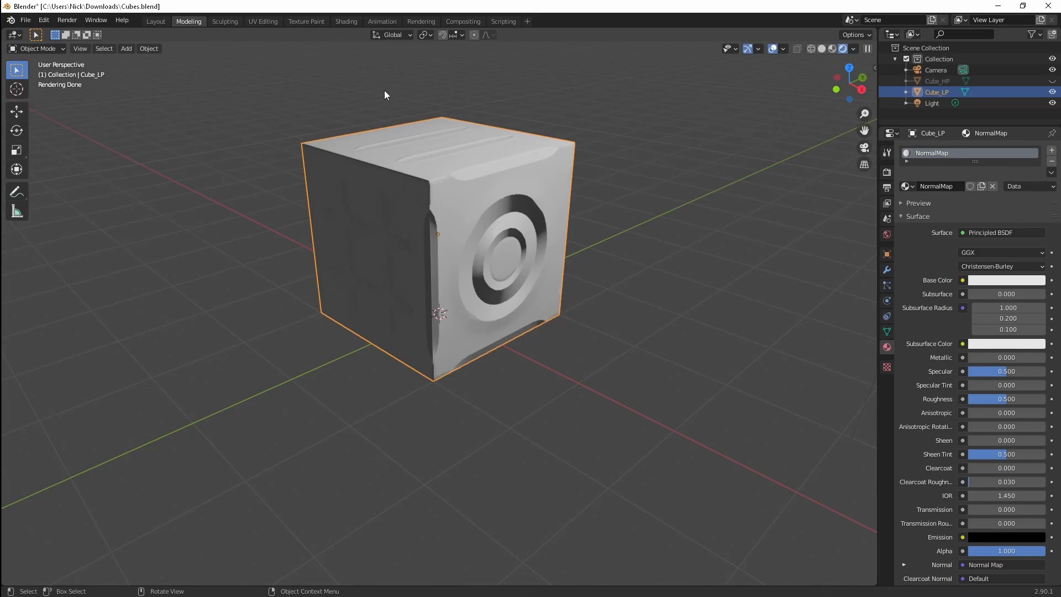
mouse_move(298, 42)
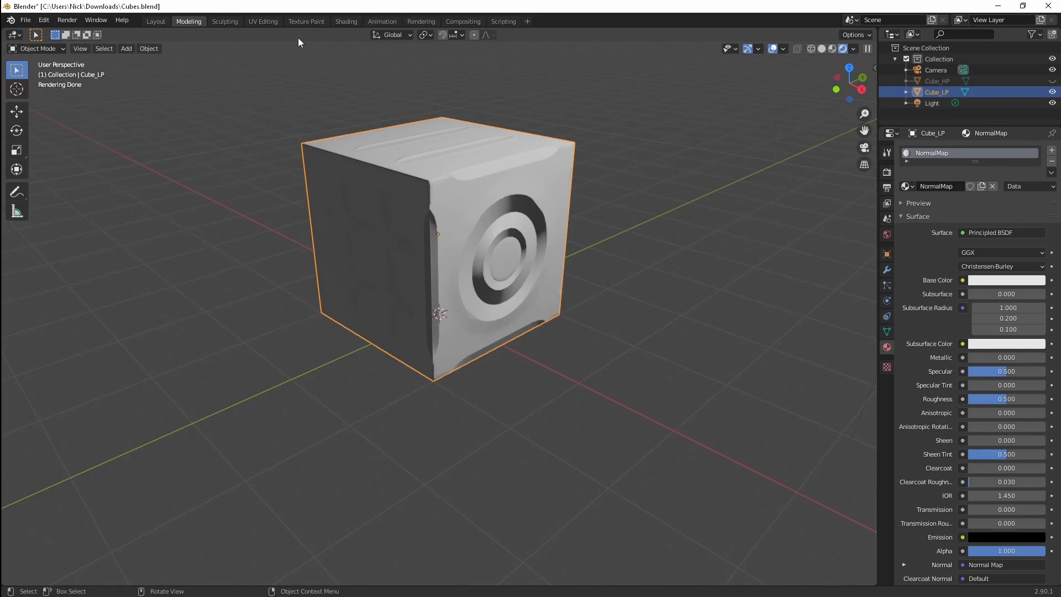
click(346, 21)
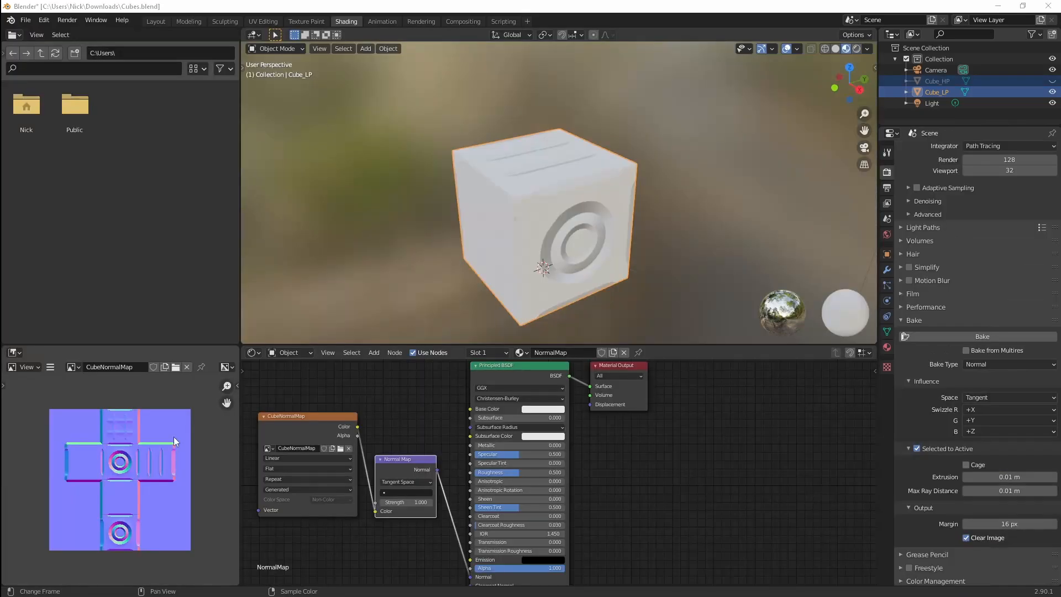
mouse_move(113, 487)
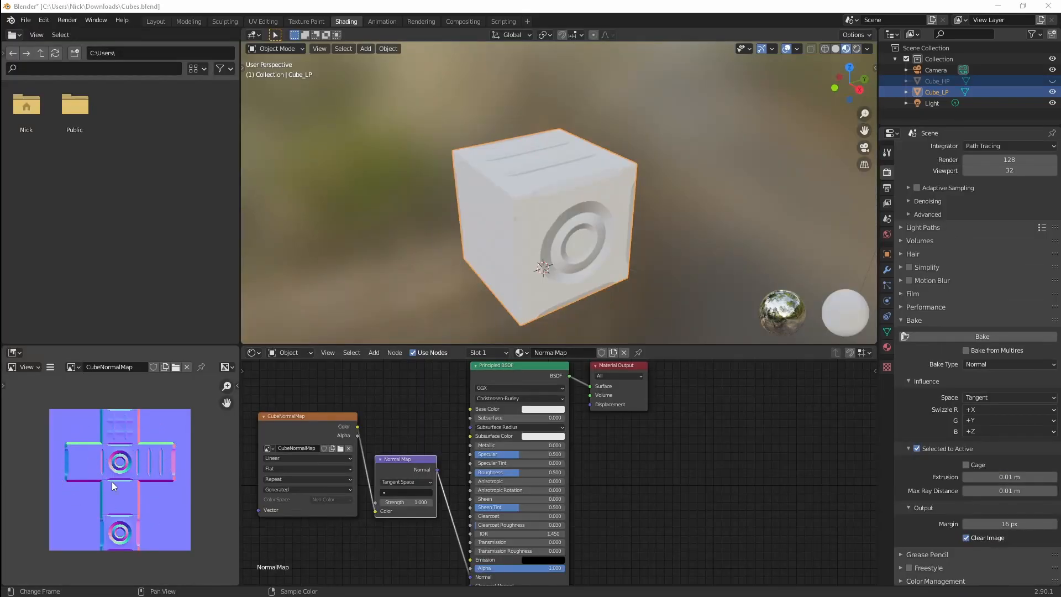
mouse_move(118, 477)
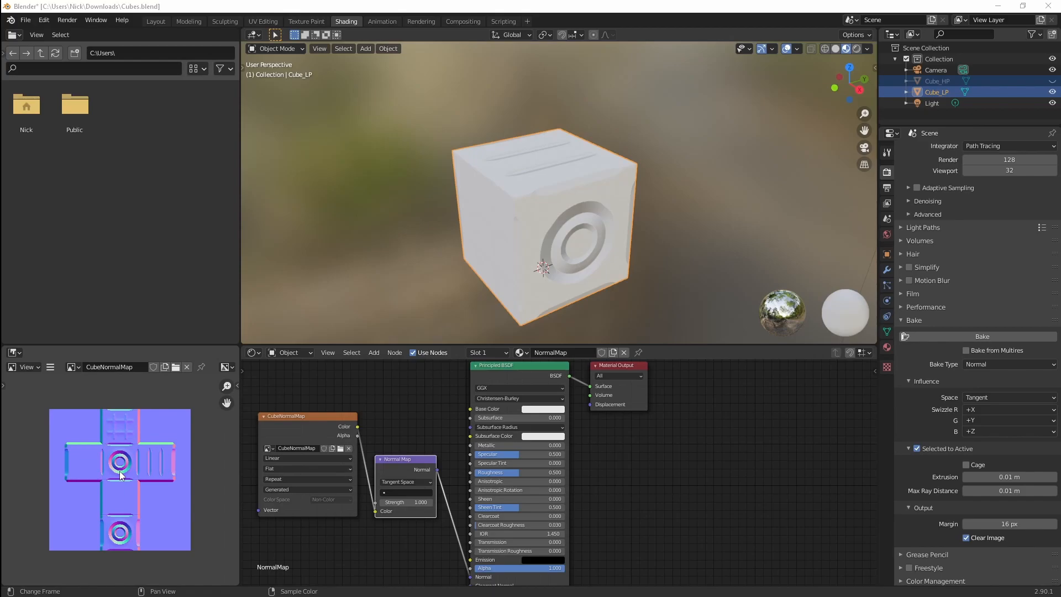
mouse_move(134, 476)
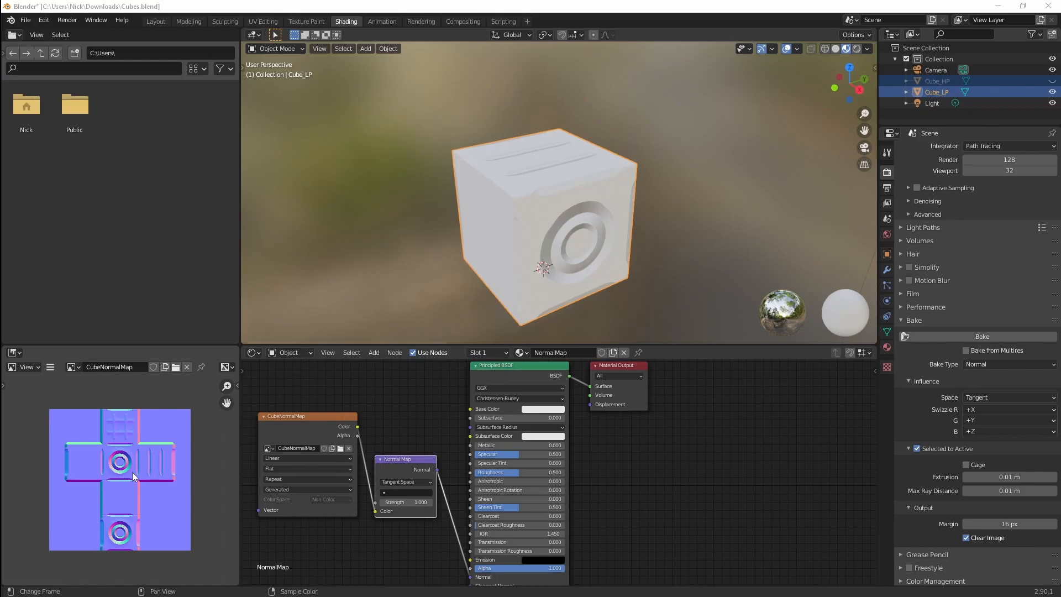
Step: Bring up the Image menu's save options for the baked CubeNormalMap
click(49, 367)
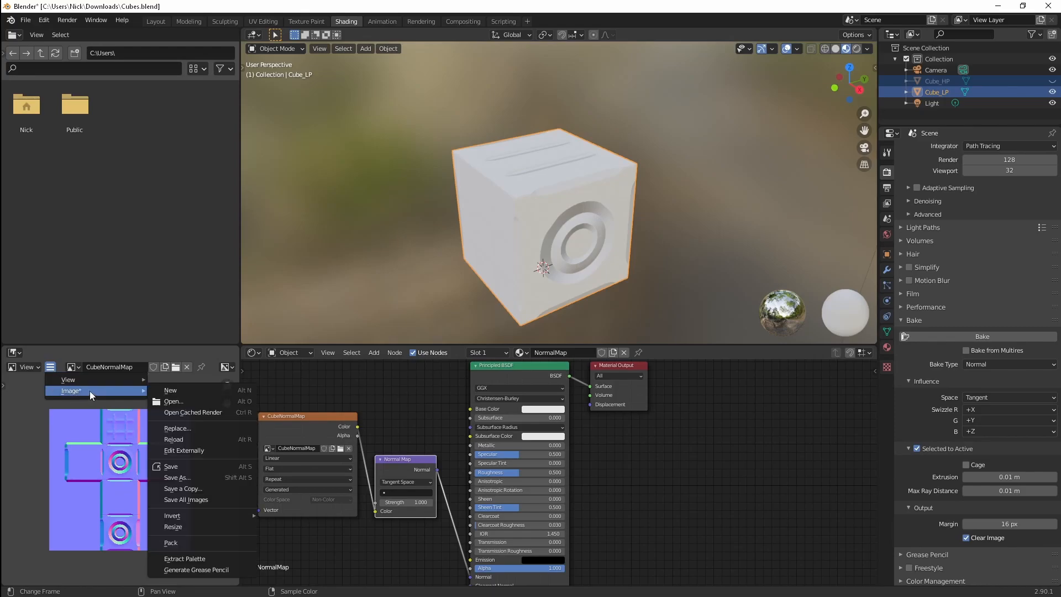
mouse_move(176, 477)
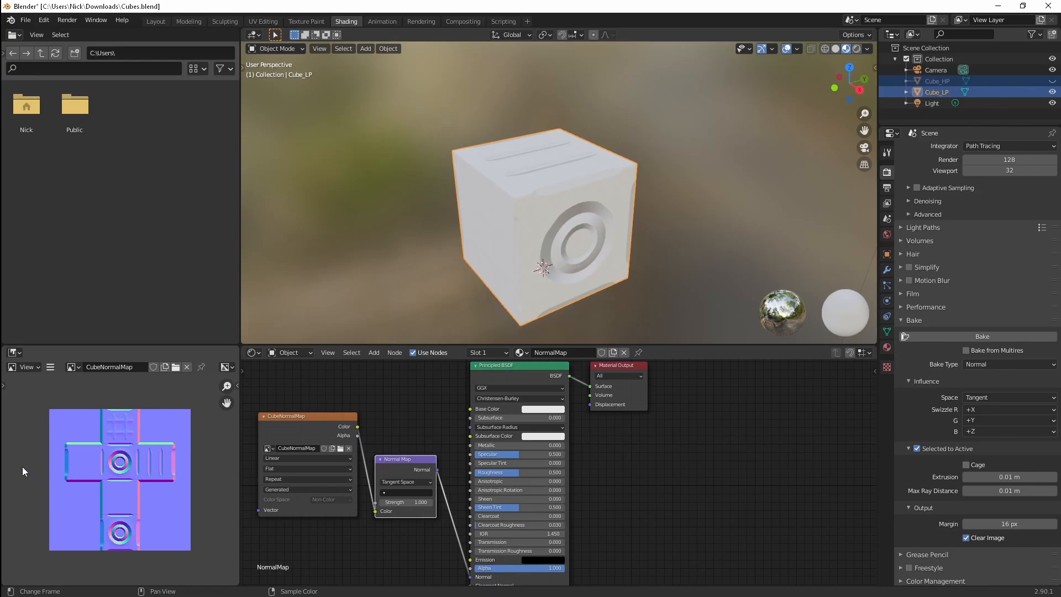
mouse_move(25, 468)
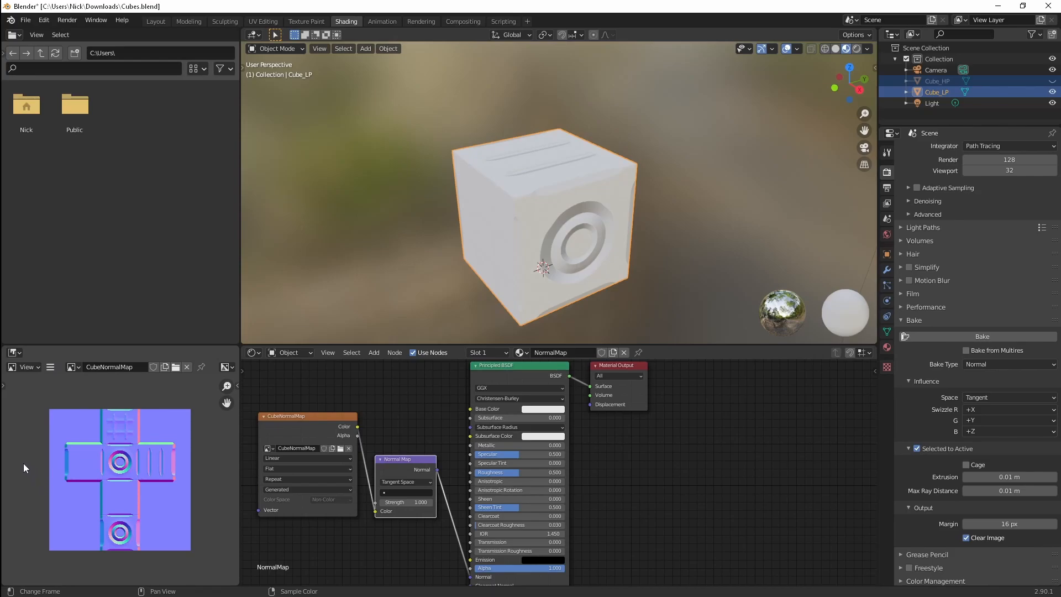
mouse_move(101, 465)
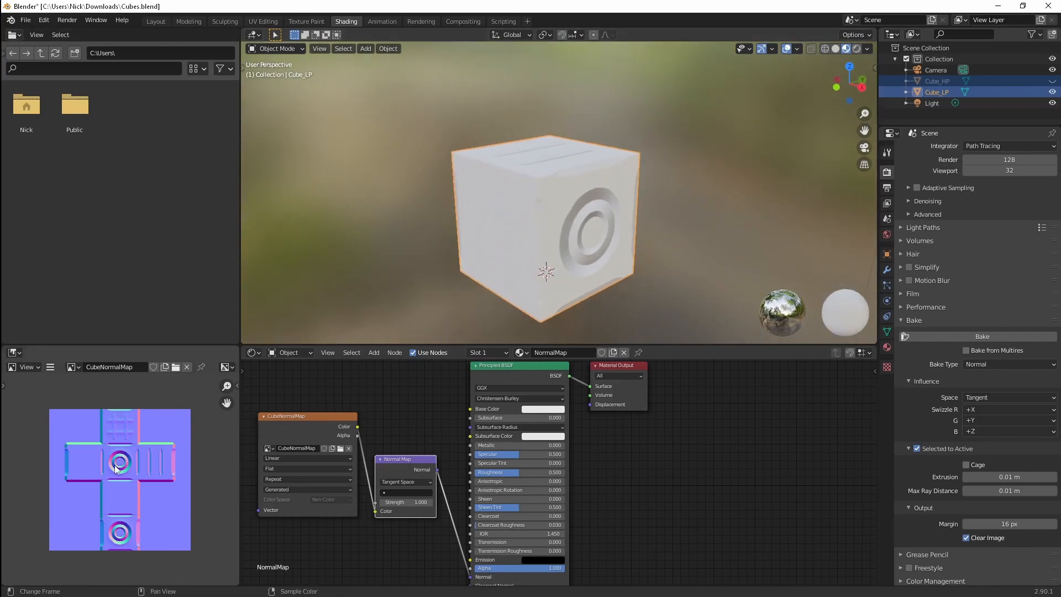
click(50, 367)
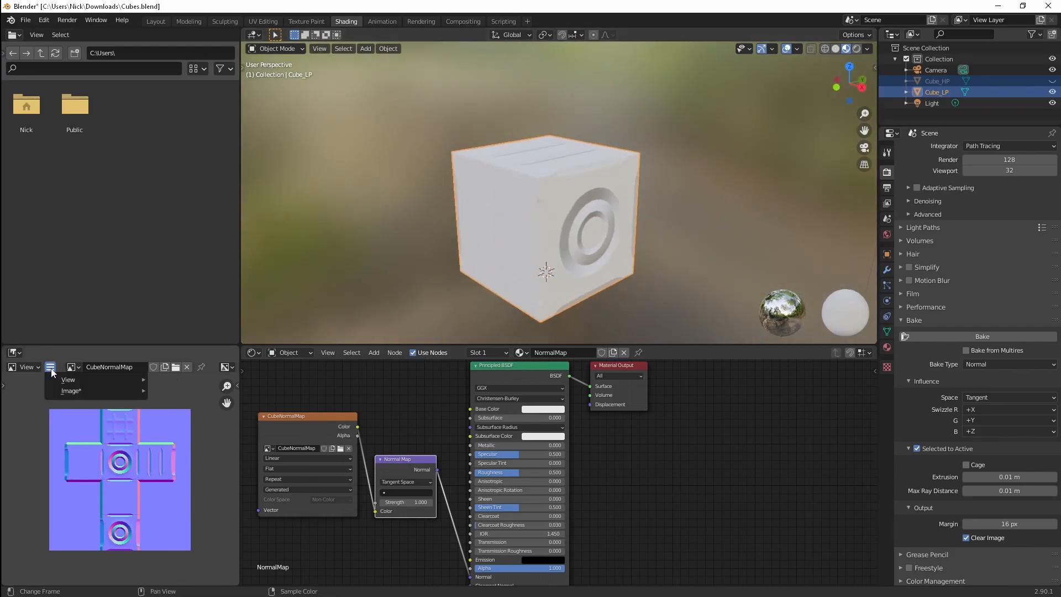
click(71, 390)
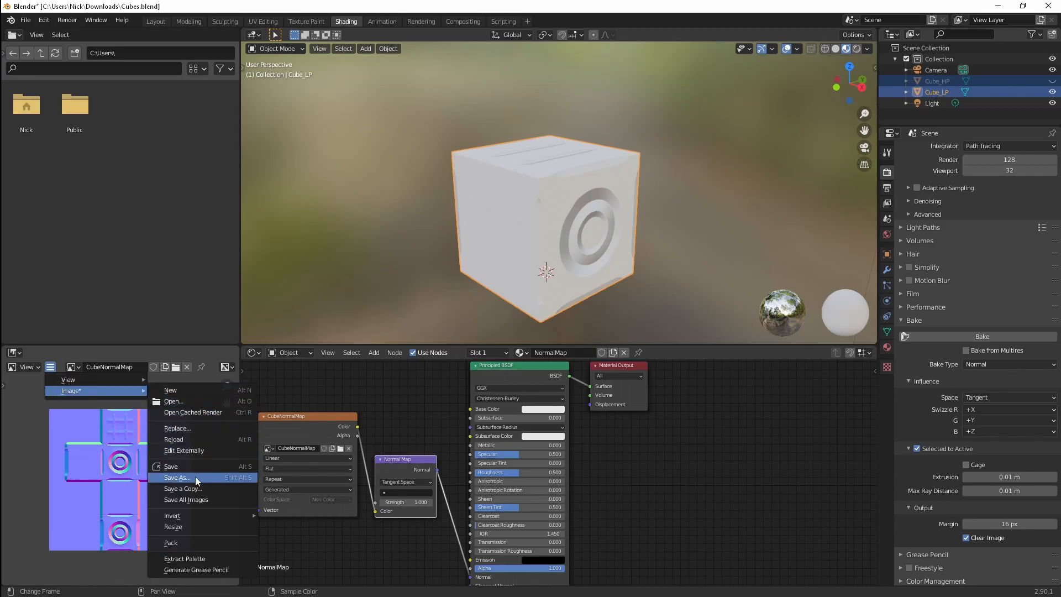